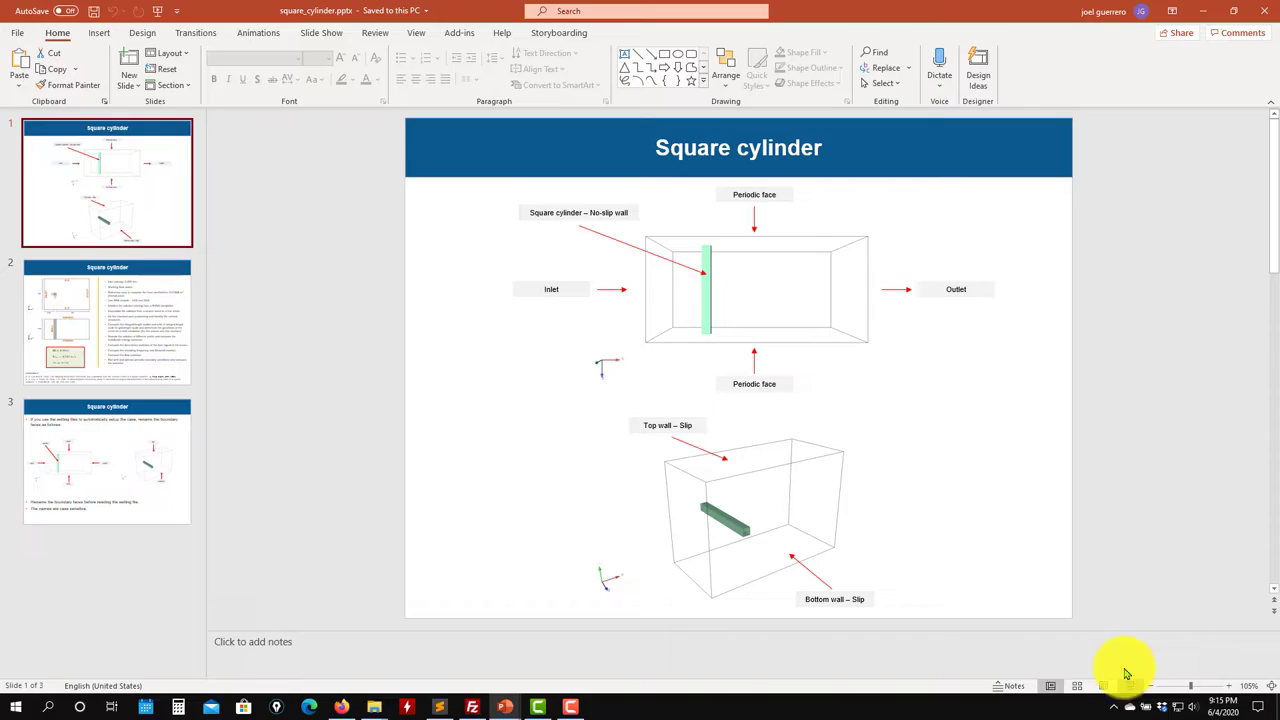
Start the square_cylinder slideshow from the boundary-condition slide
{"action": "key", "text": "F5"}
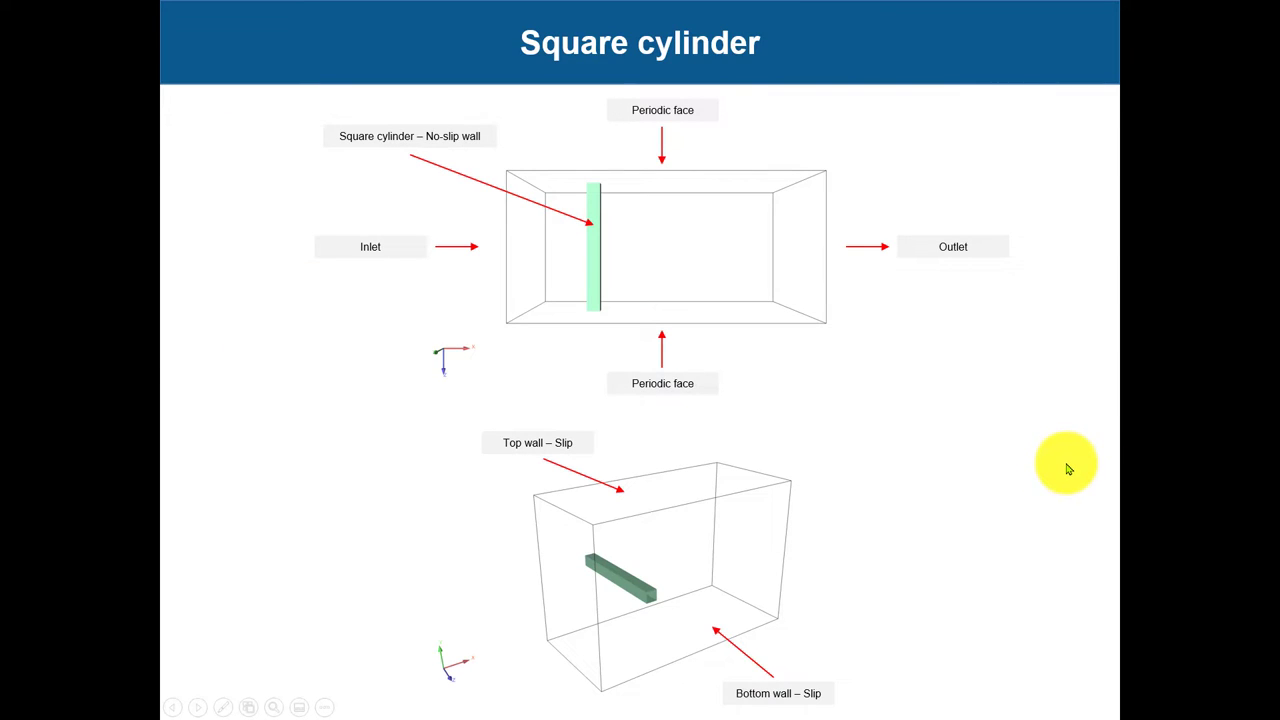
{"action": "mouse_move", "coordinate": [684, 330]}
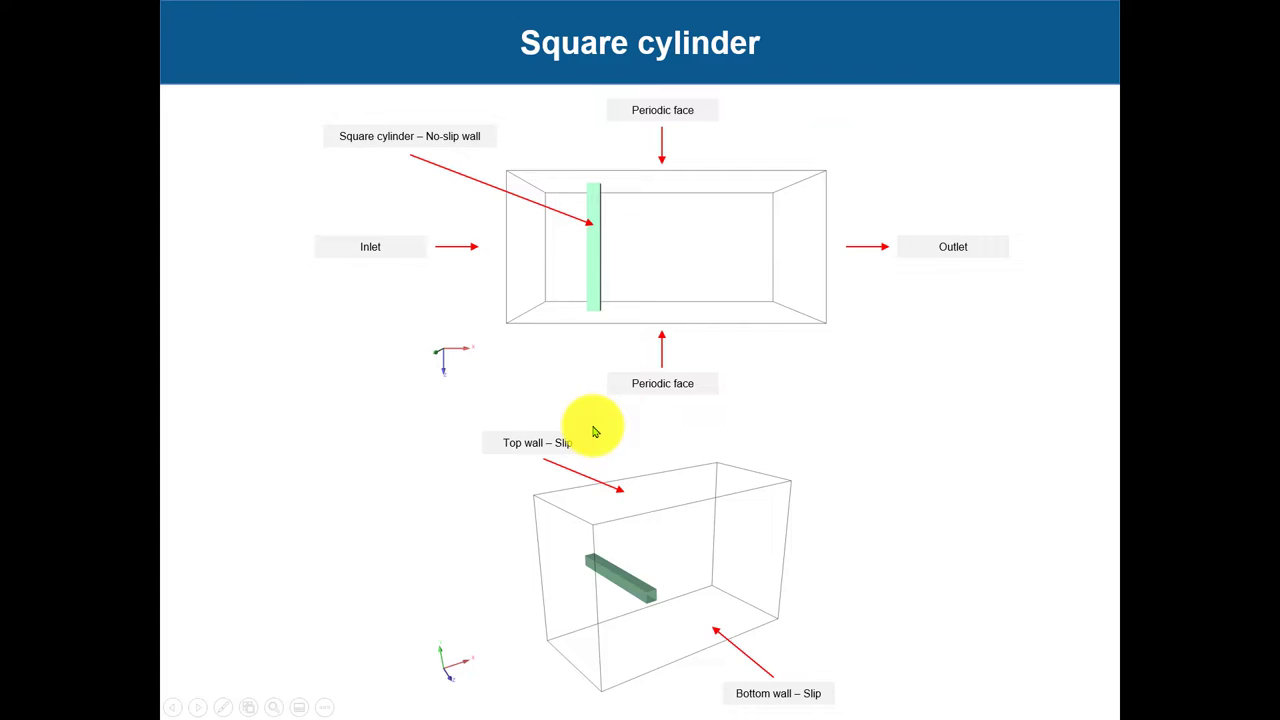
{"action": "mouse_move", "coordinate": [604, 544]}
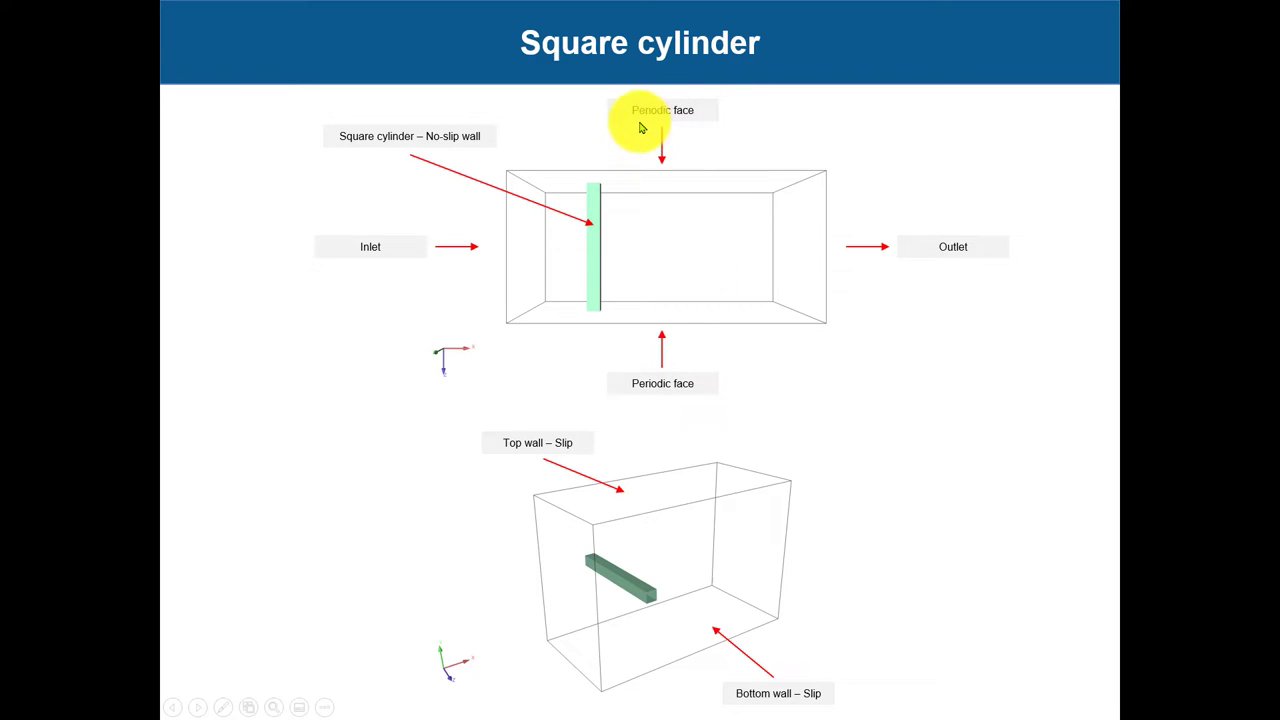
{"action": "mouse_move", "coordinate": [744, 412]}
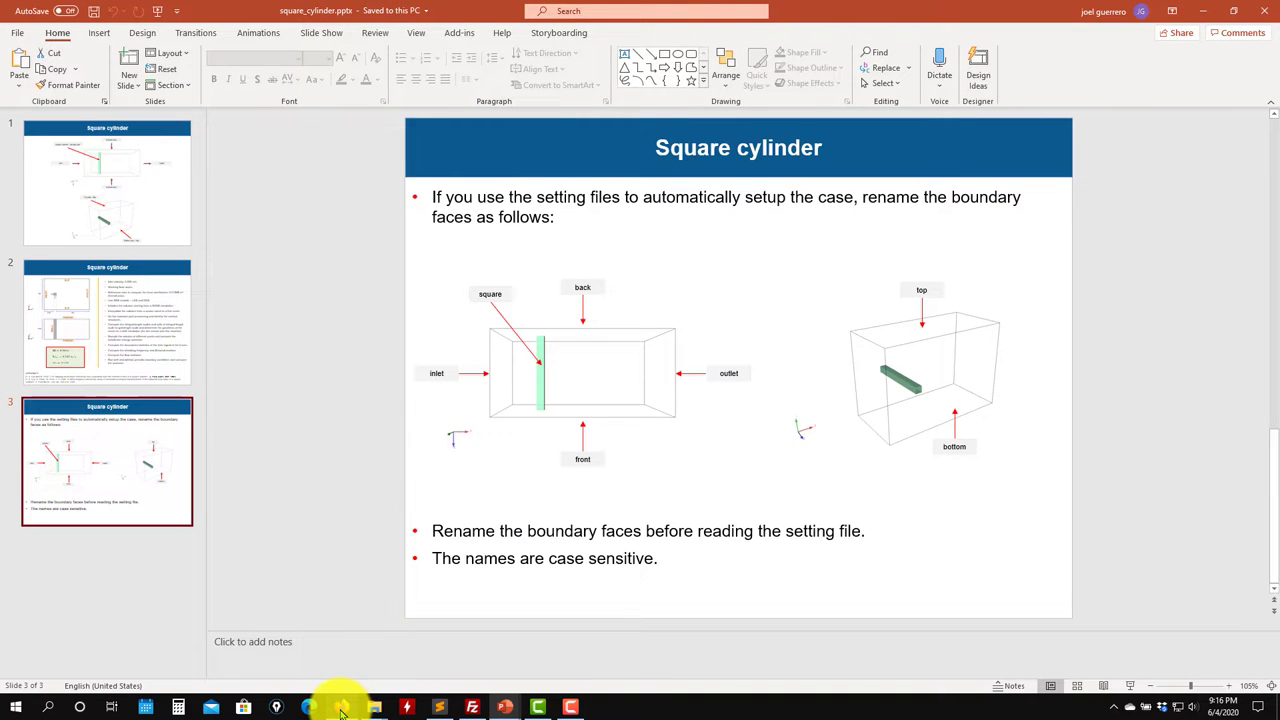
Bring up the tutorials web page and scroll to the Tutorial 15 LES/DES section with its downloads
{"action": "left_click", "coordinate": [308, 708]}
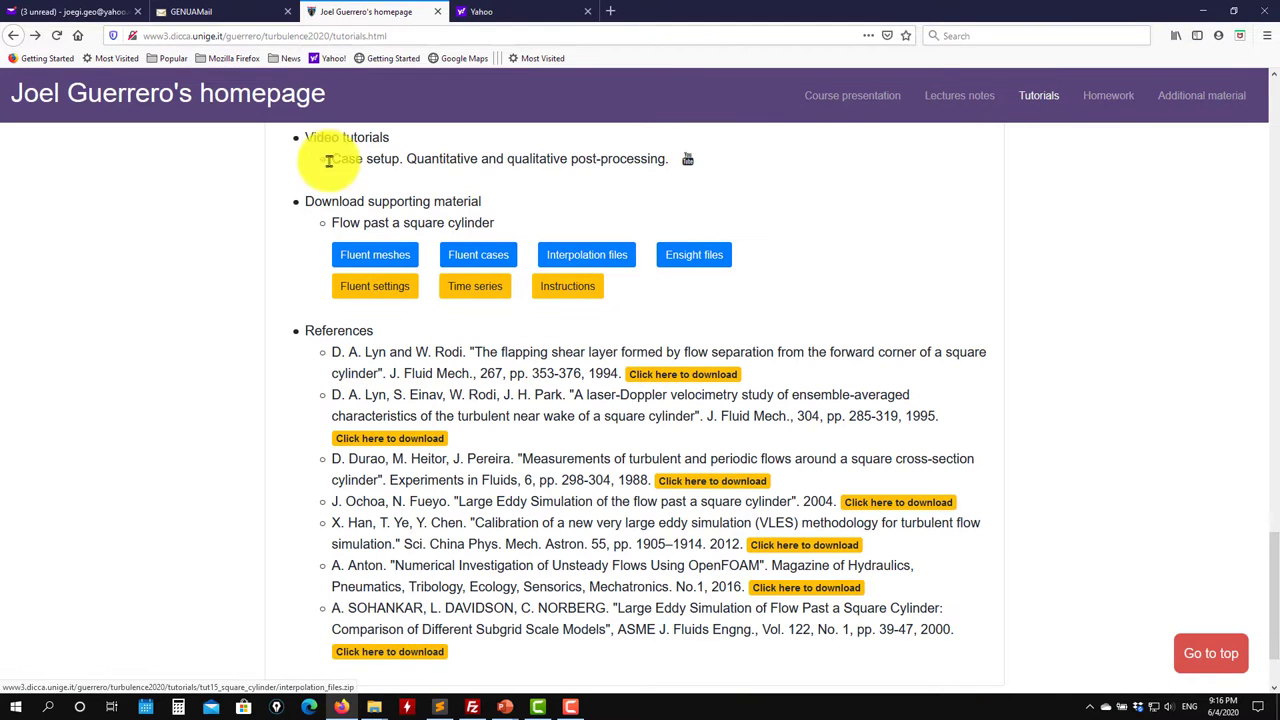
{"action": "scroll", "scroll_direction": "up", "scroll_amount": 3}
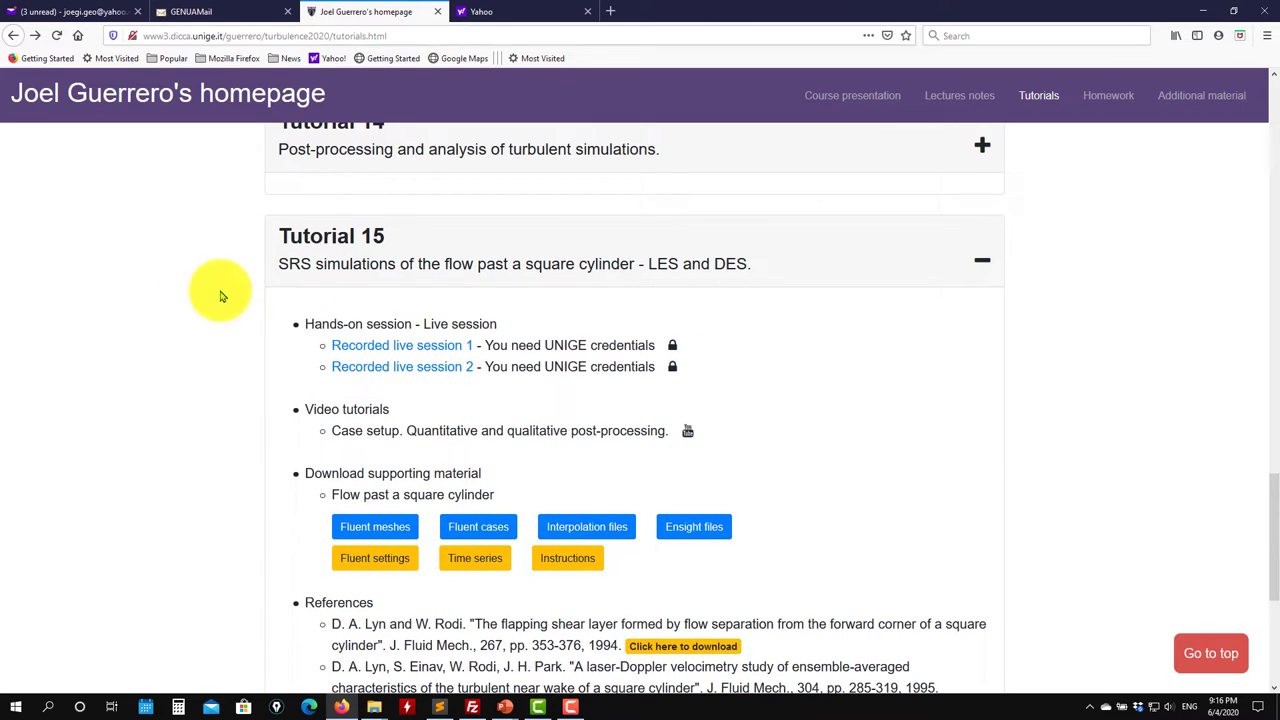
{"action": "scroll", "scroll_direction": "down", "scroll_amount": 3}
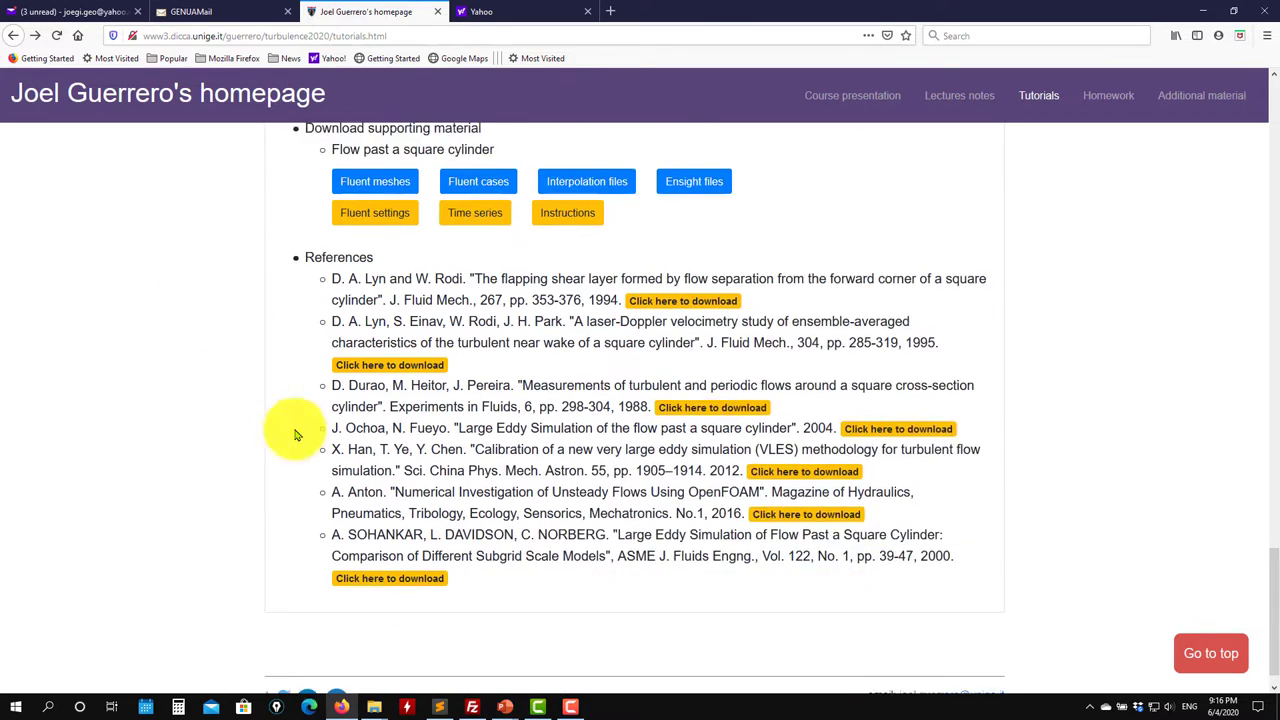
{"action": "scroll", "scroll_direction": "down", "scroll_amount": 3}
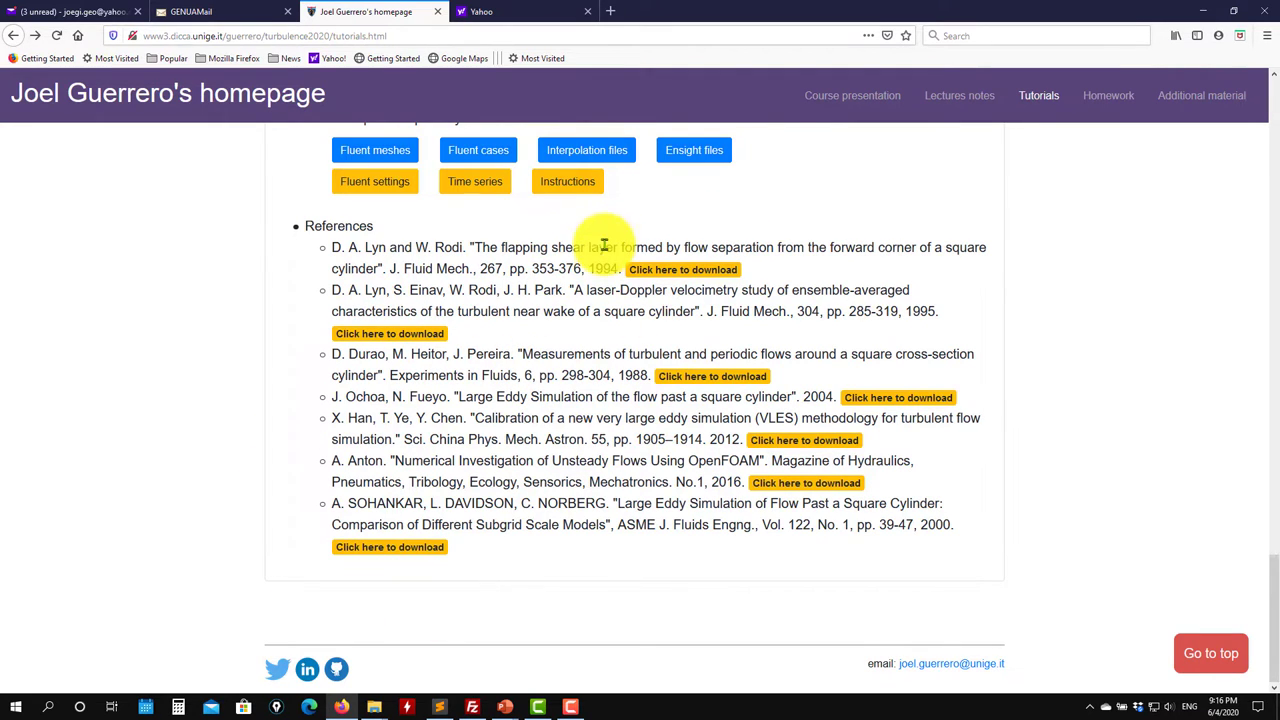
{"action": "scroll", "scroll_direction": "up", "scroll_amount": 3}
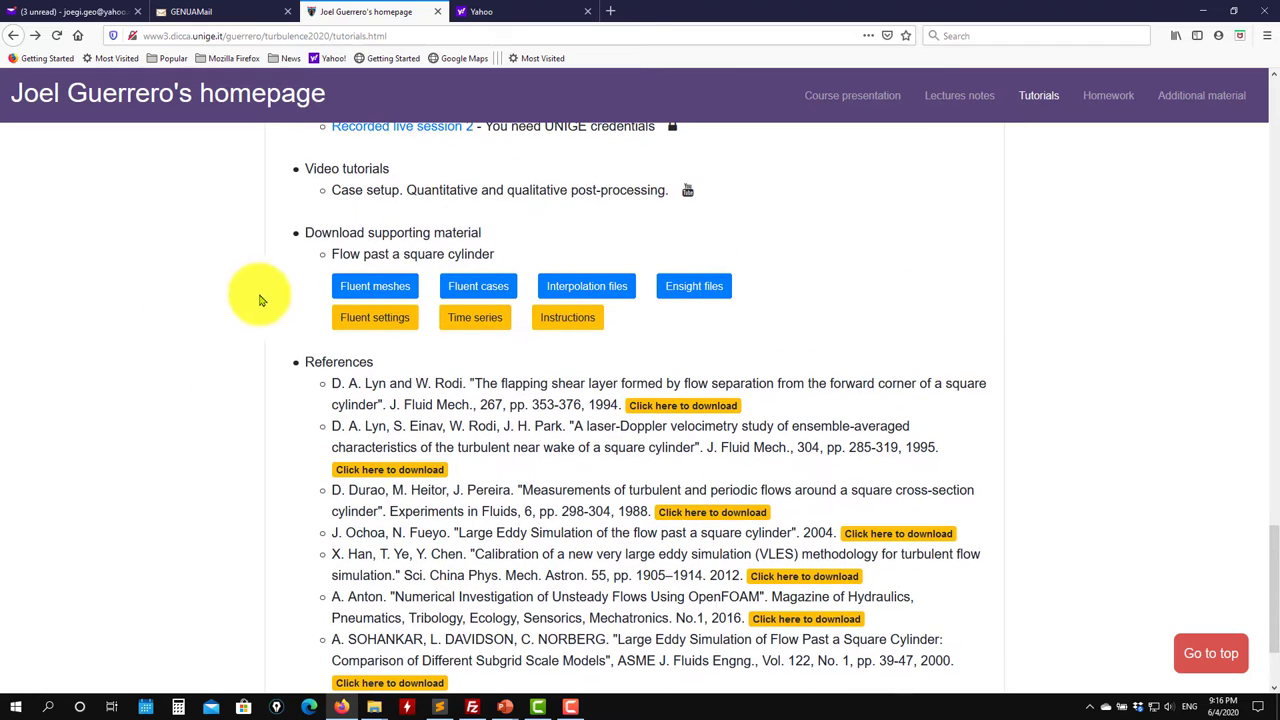
{"action": "scroll", "scroll_direction": "up", "scroll_amount": 3}
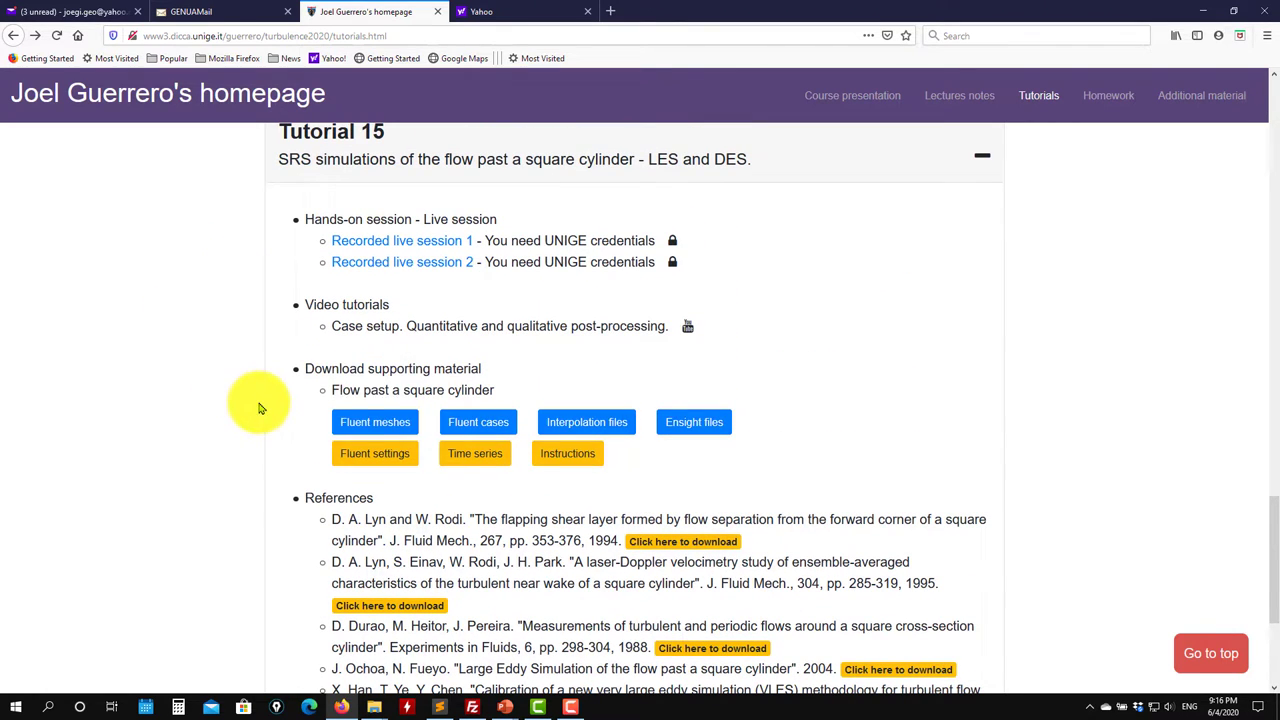
{"action": "mouse_move", "coordinate": [478, 420]}
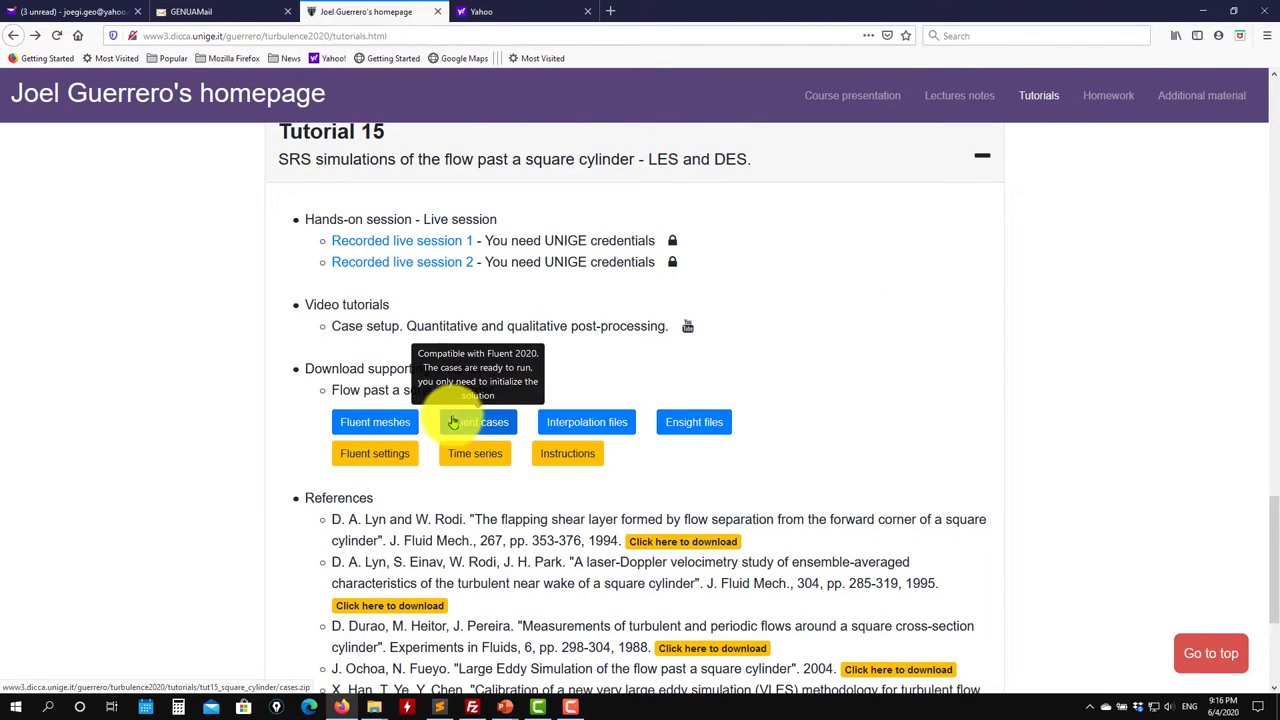
{"action": "mouse_move", "coordinate": [588, 420]}
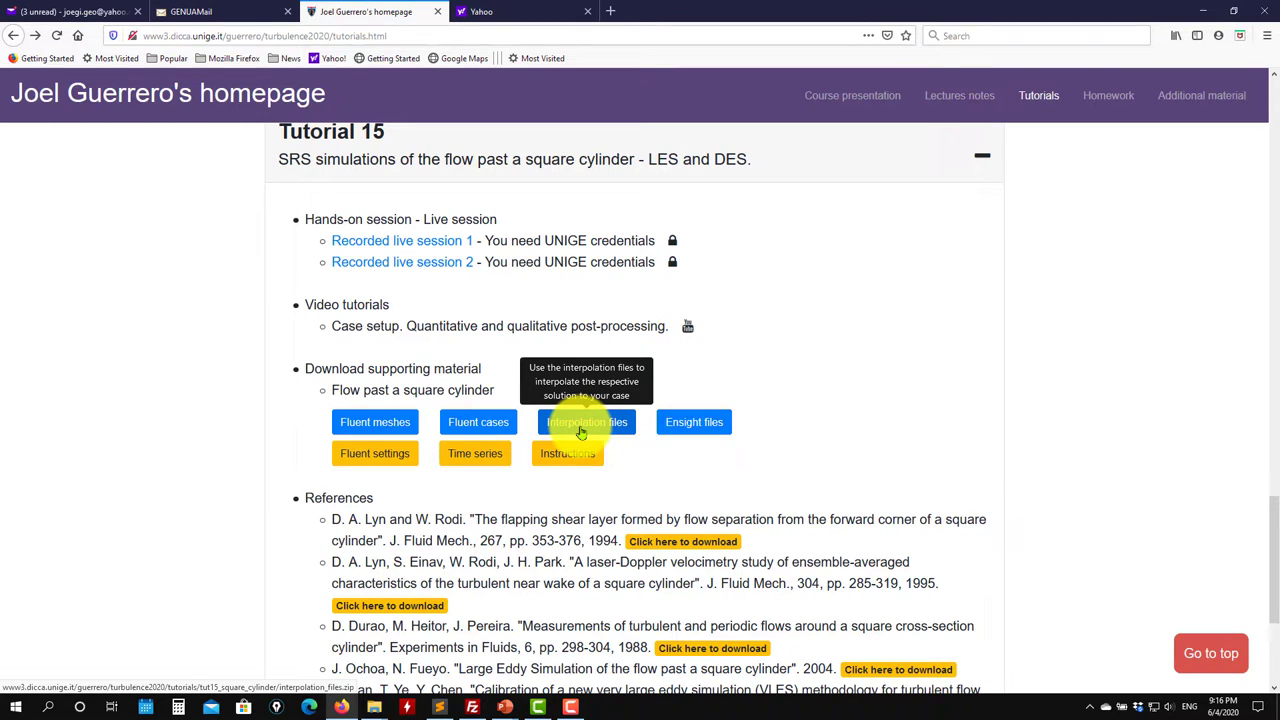
{"action": "mouse_move", "coordinate": [478, 420]}
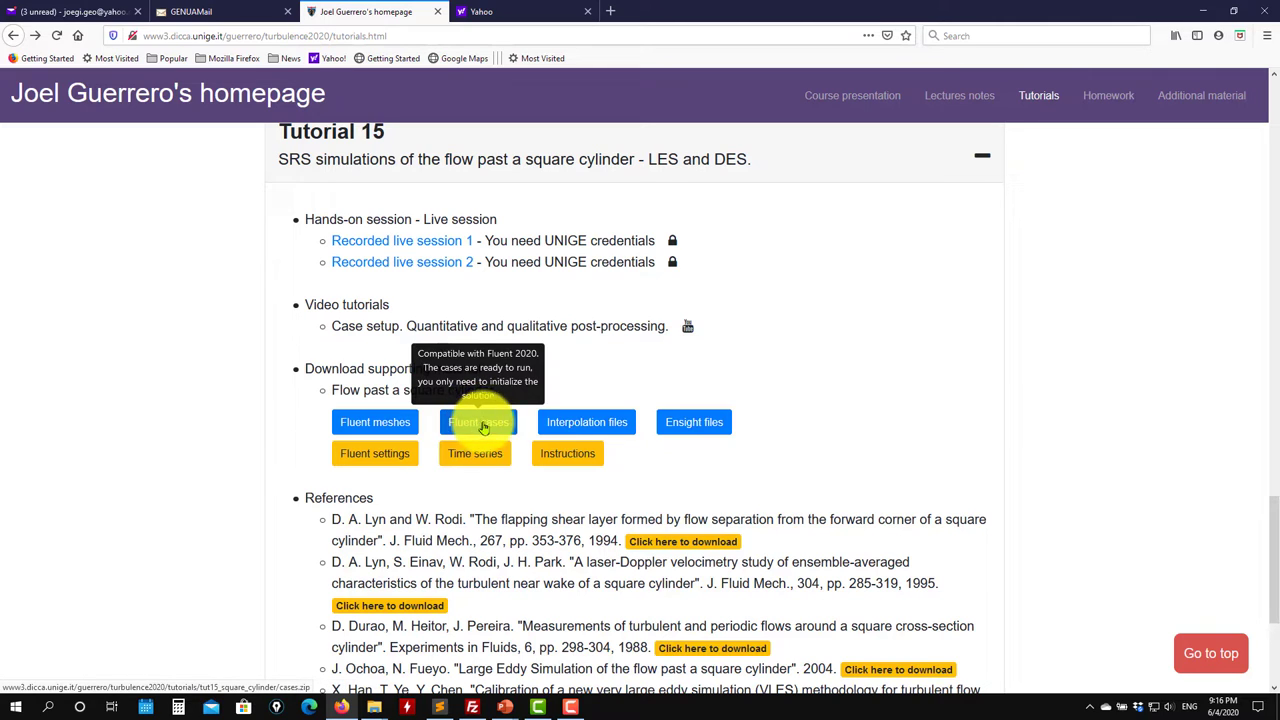
{"action": "mouse_move", "coordinate": [694, 420]}
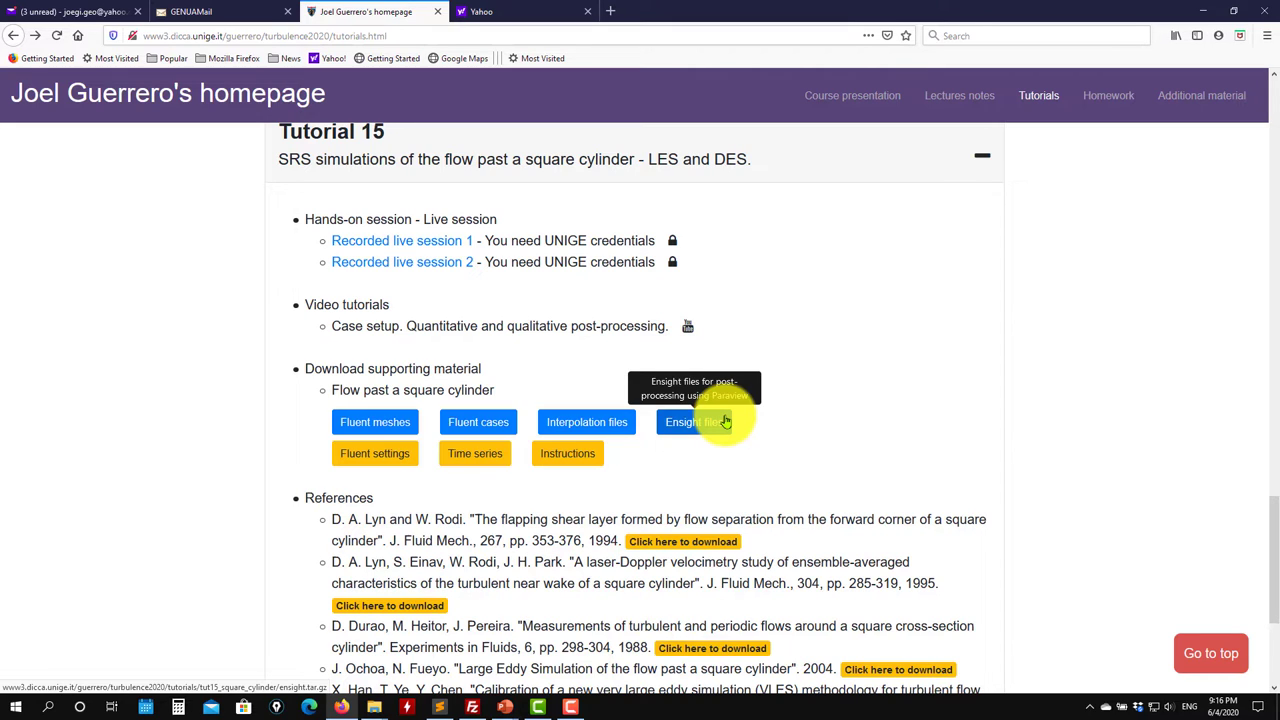
{"action": "mouse_move", "coordinate": [748, 462]}
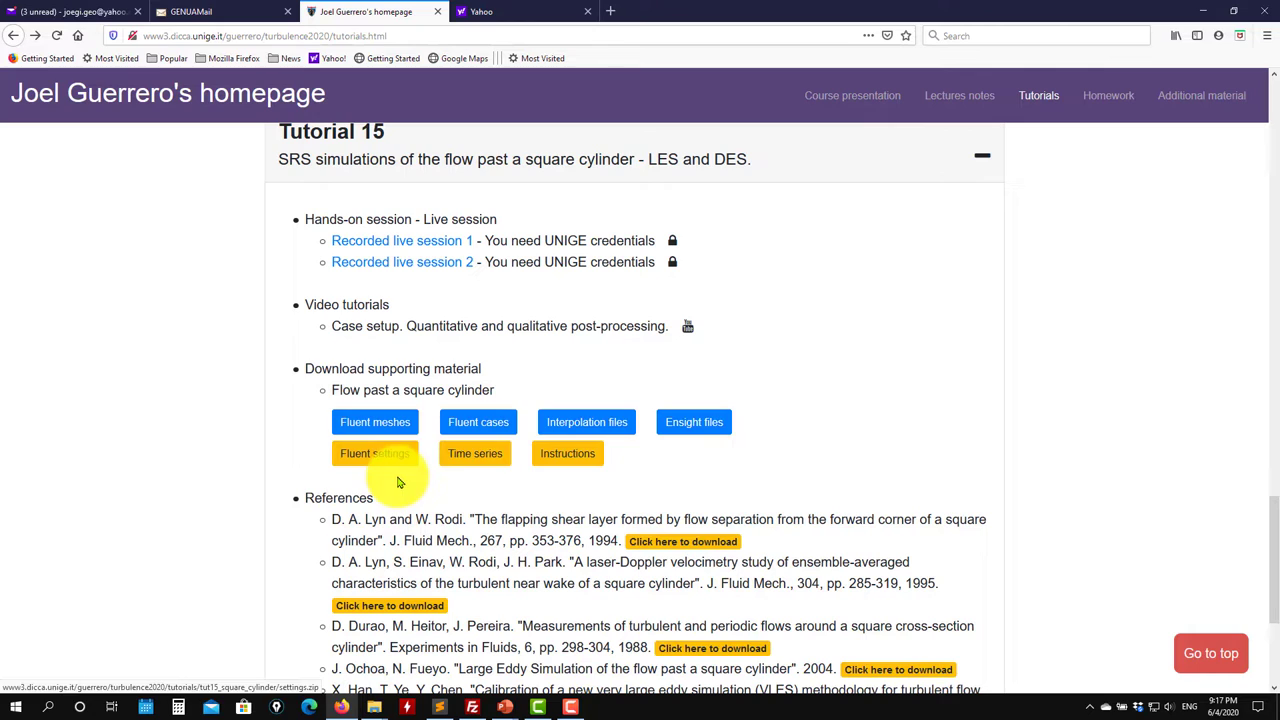
{"action": "mouse_move", "coordinate": [476, 452]}
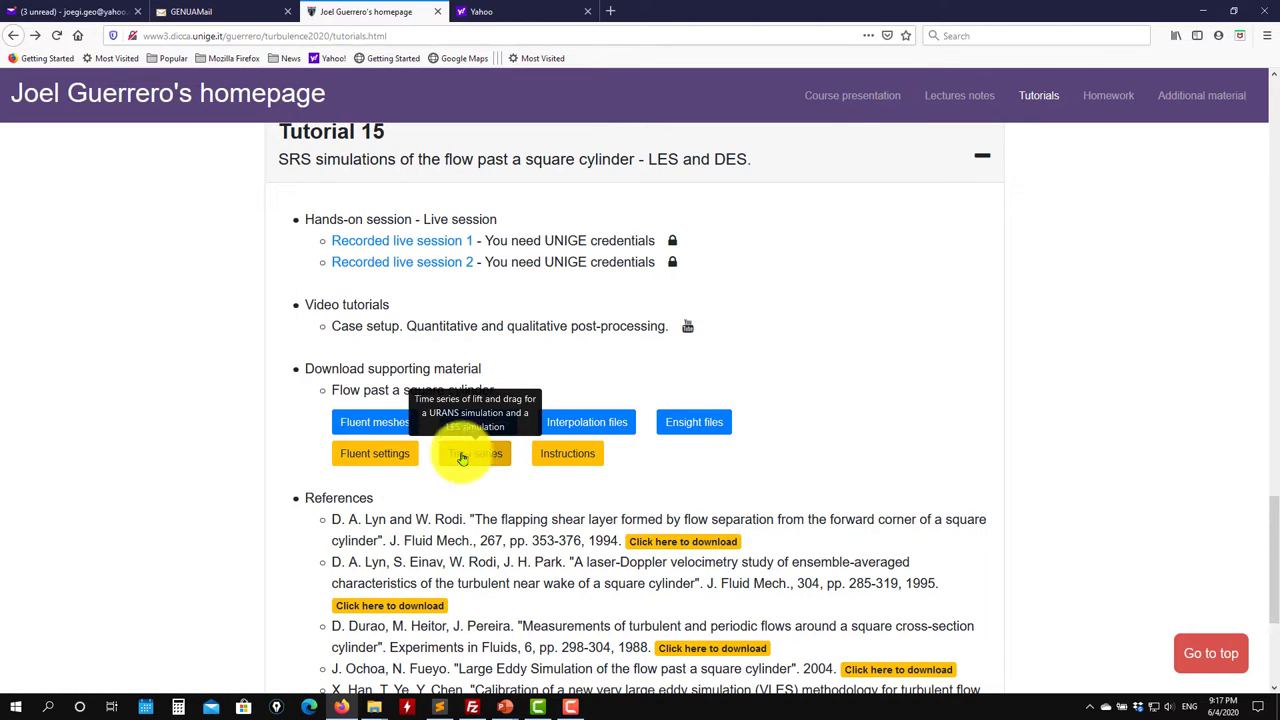
{"action": "mouse_move", "coordinate": [476, 478]}
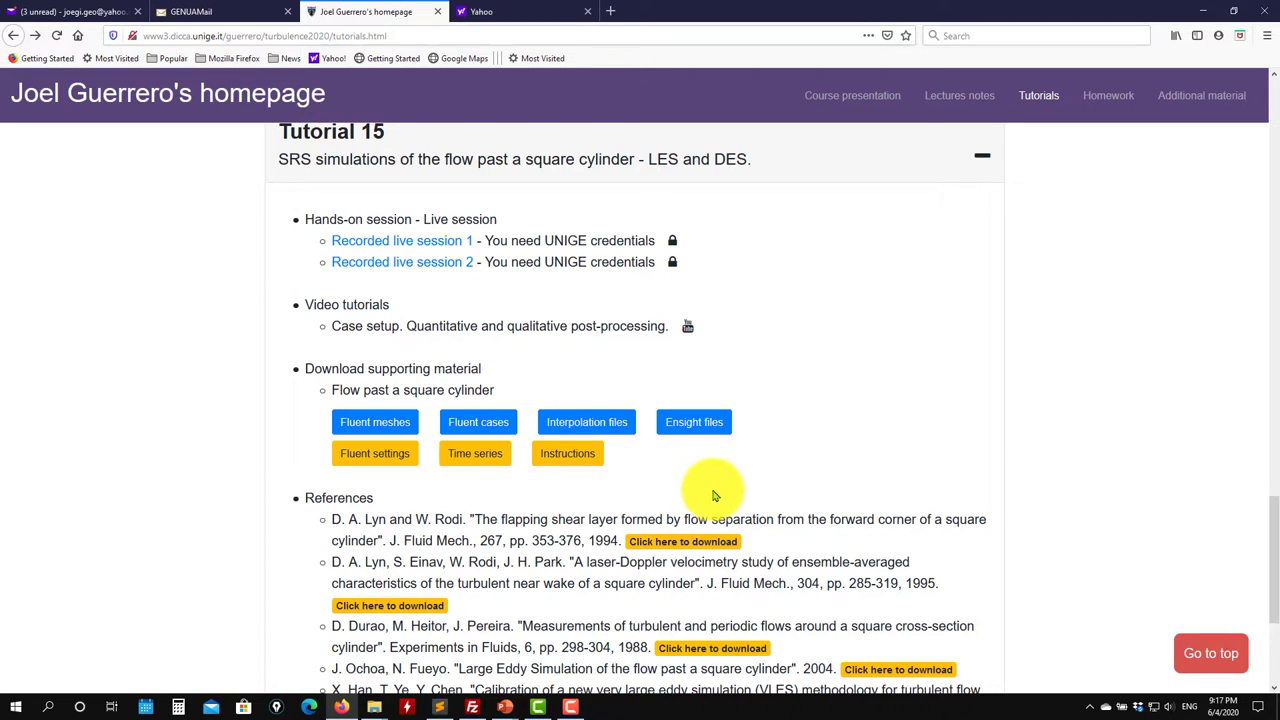
{"action": "mouse_move", "coordinate": [840, 512]}
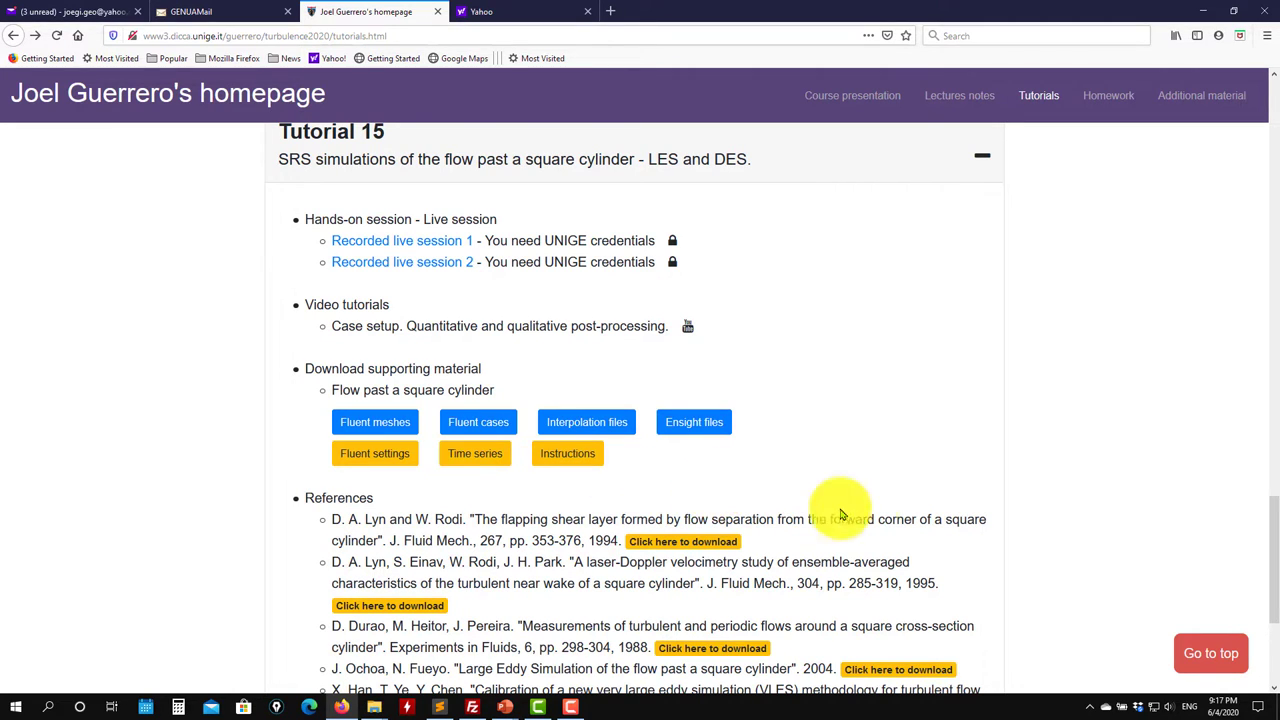
{"action": "mouse_move", "coordinate": [556, 380]}
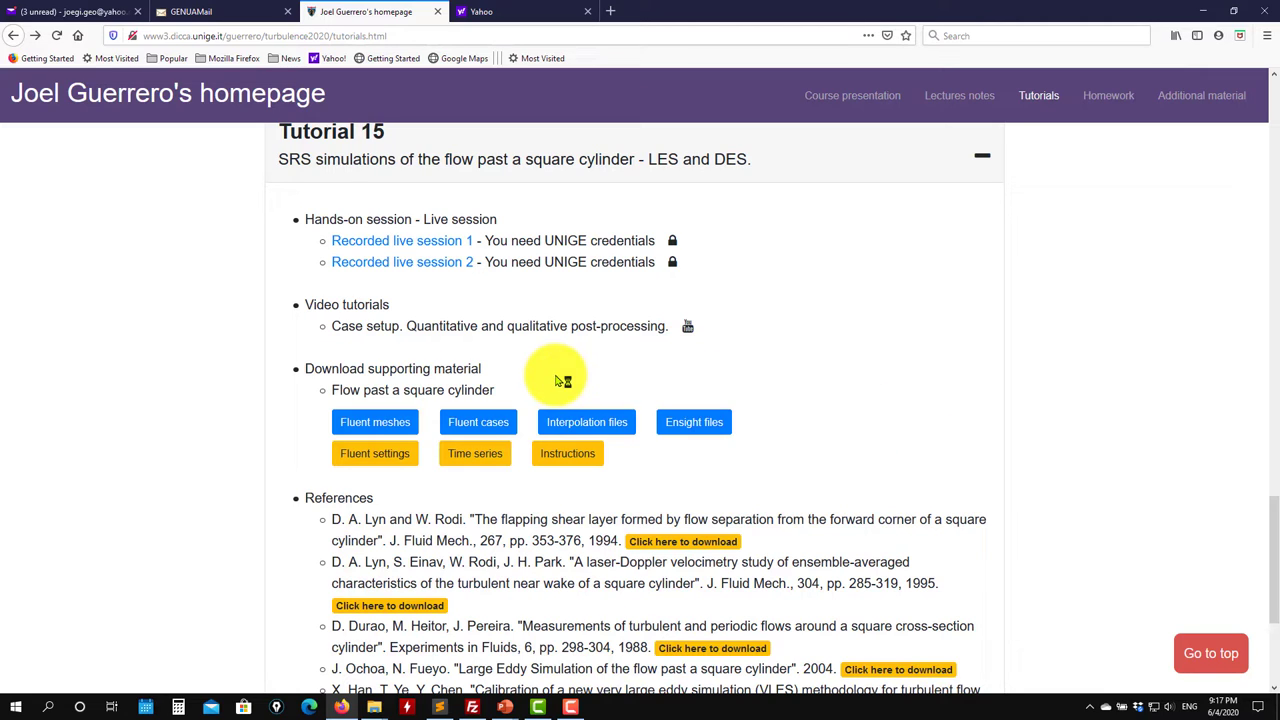
{"action": "mouse_move", "coordinate": [500, 412]}
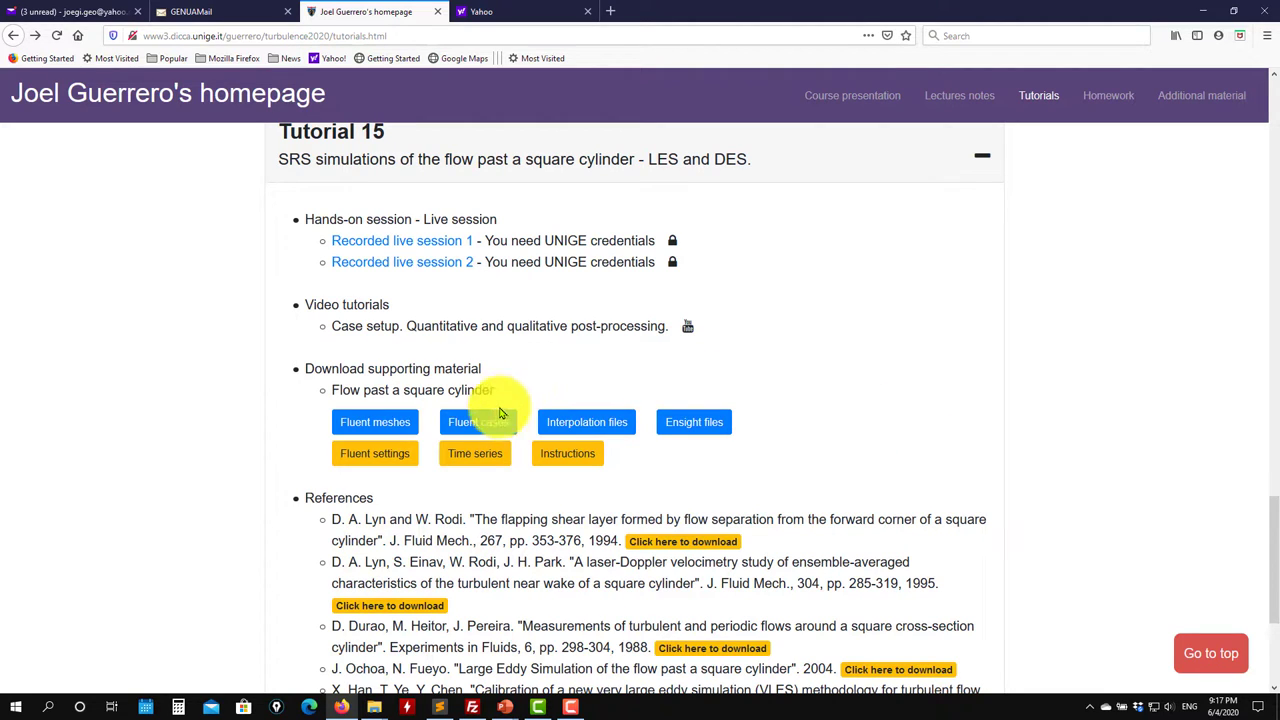
{"action": "mouse_move", "coordinate": [478, 420]}
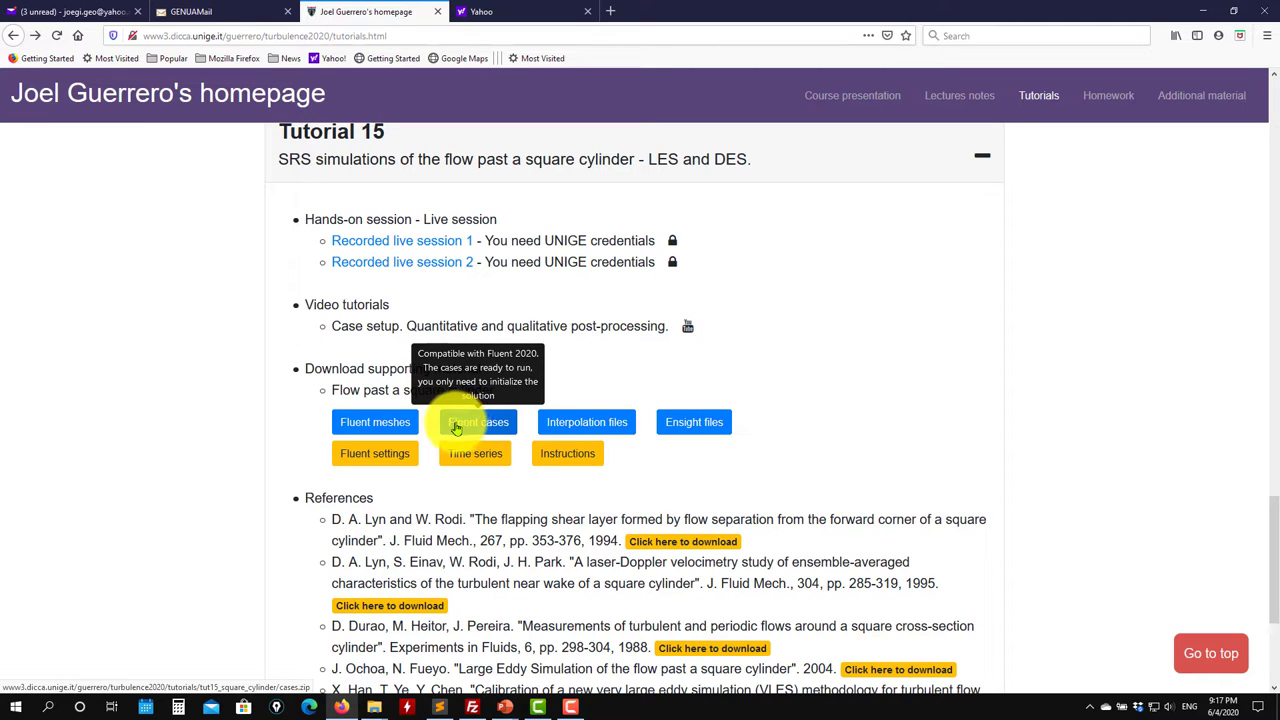
{"action": "mouse_move", "coordinate": [588, 420]}
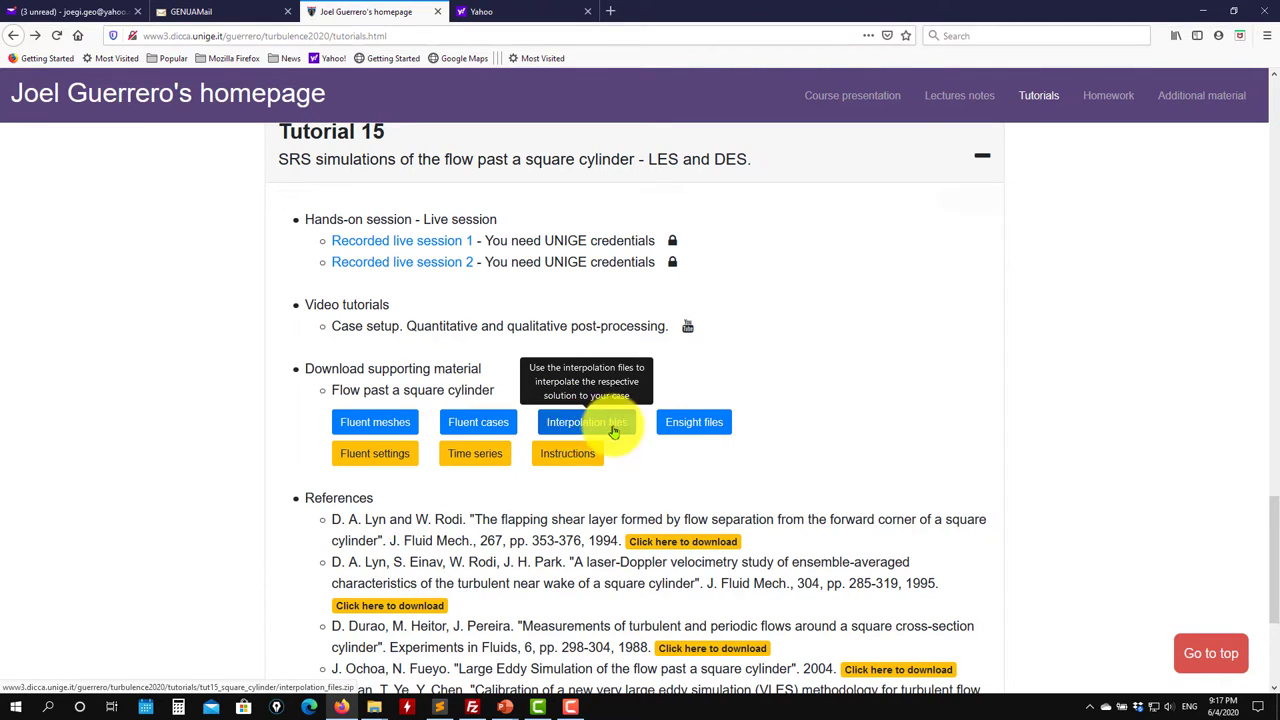
{"action": "mouse_move", "coordinate": [464, 404]}
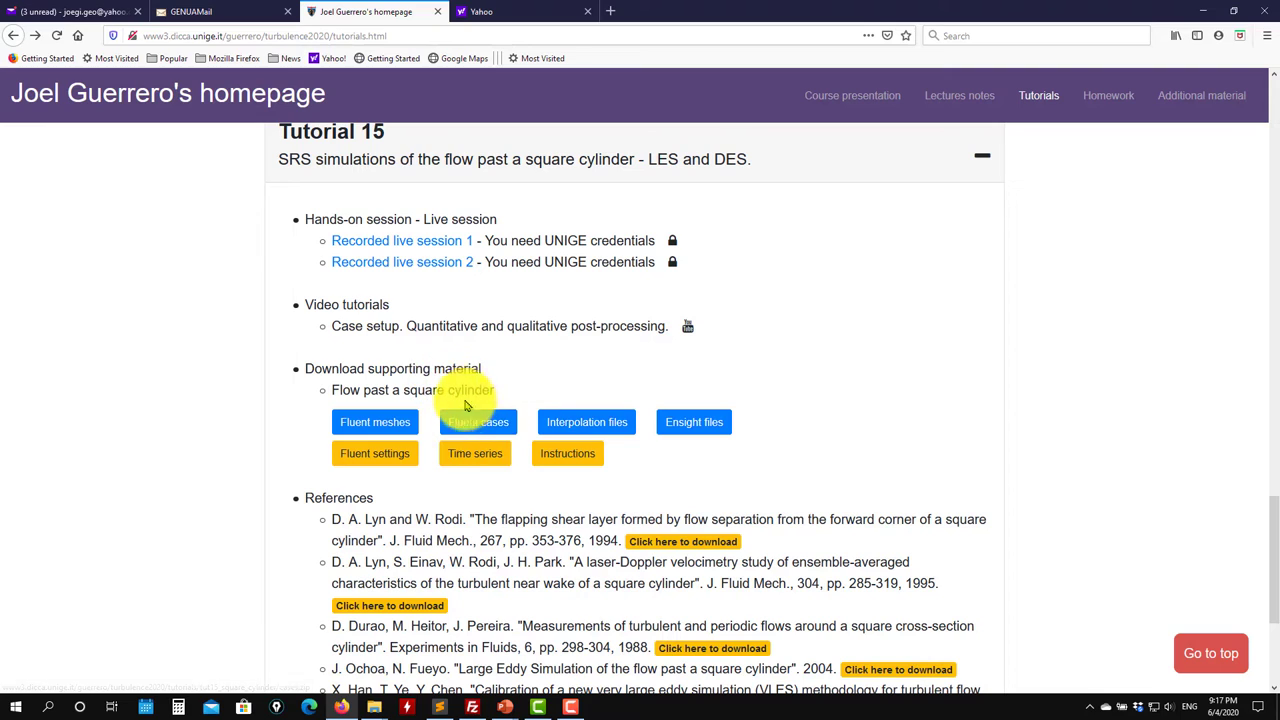
{"action": "mouse_move", "coordinate": [476, 420]}
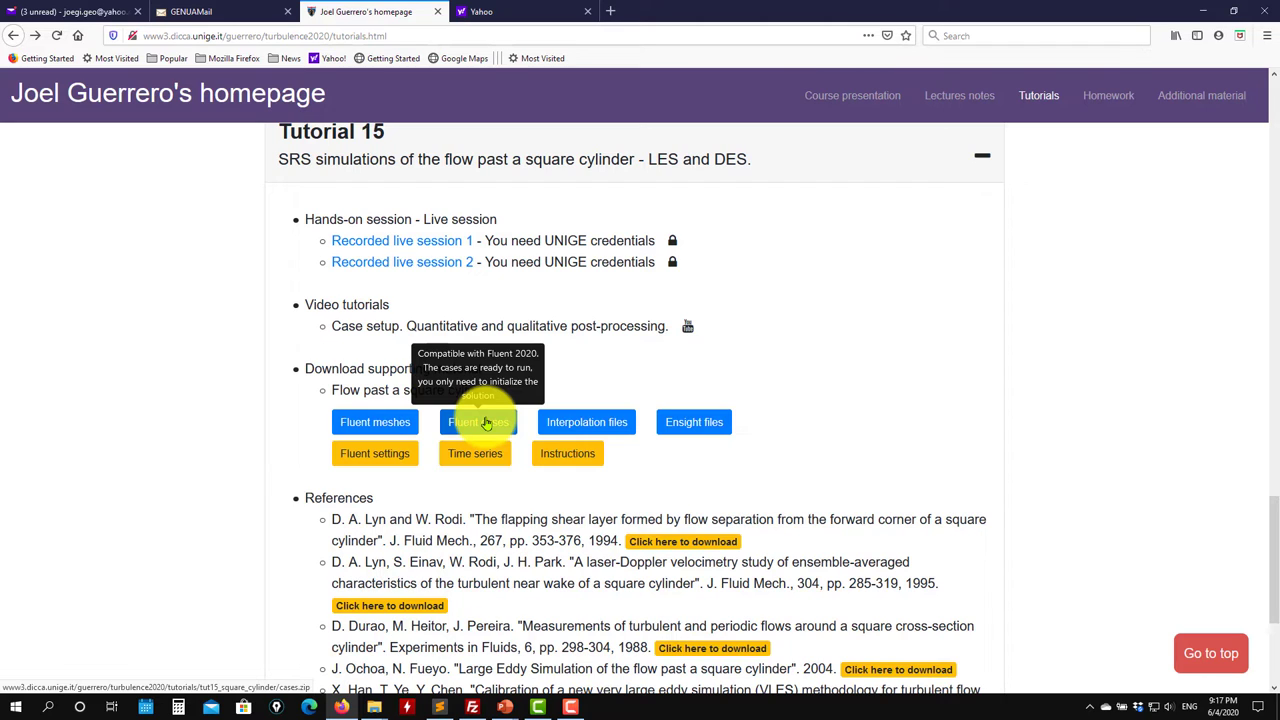
{"action": "mouse_move", "coordinate": [588, 420]}
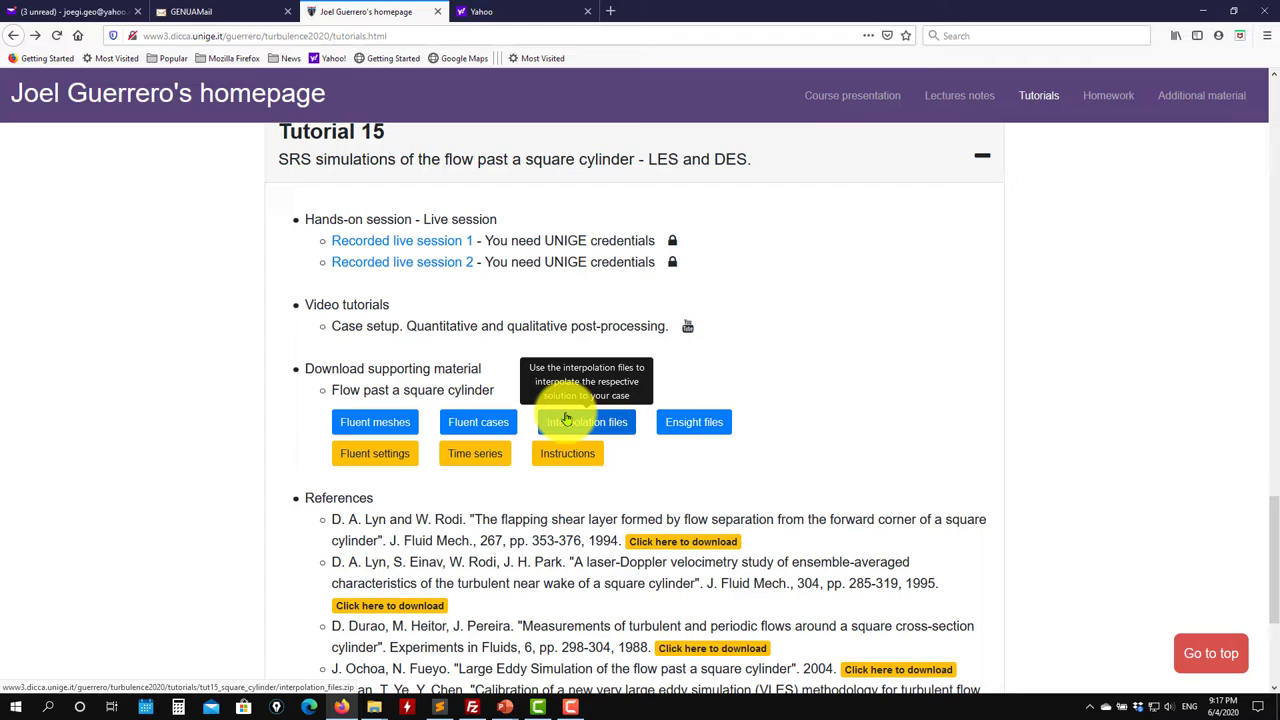
{"action": "mouse_move", "coordinate": [694, 420]}
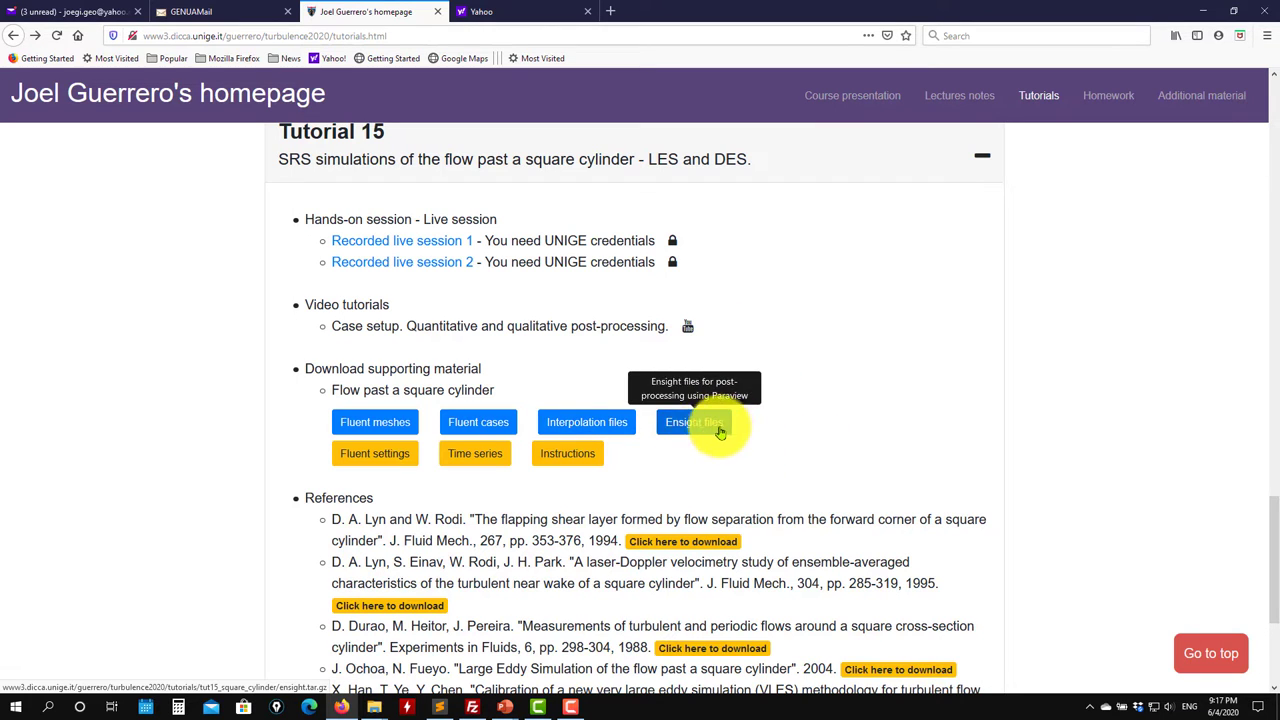
{"action": "mouse_move", "coordinate": [732, 444]}
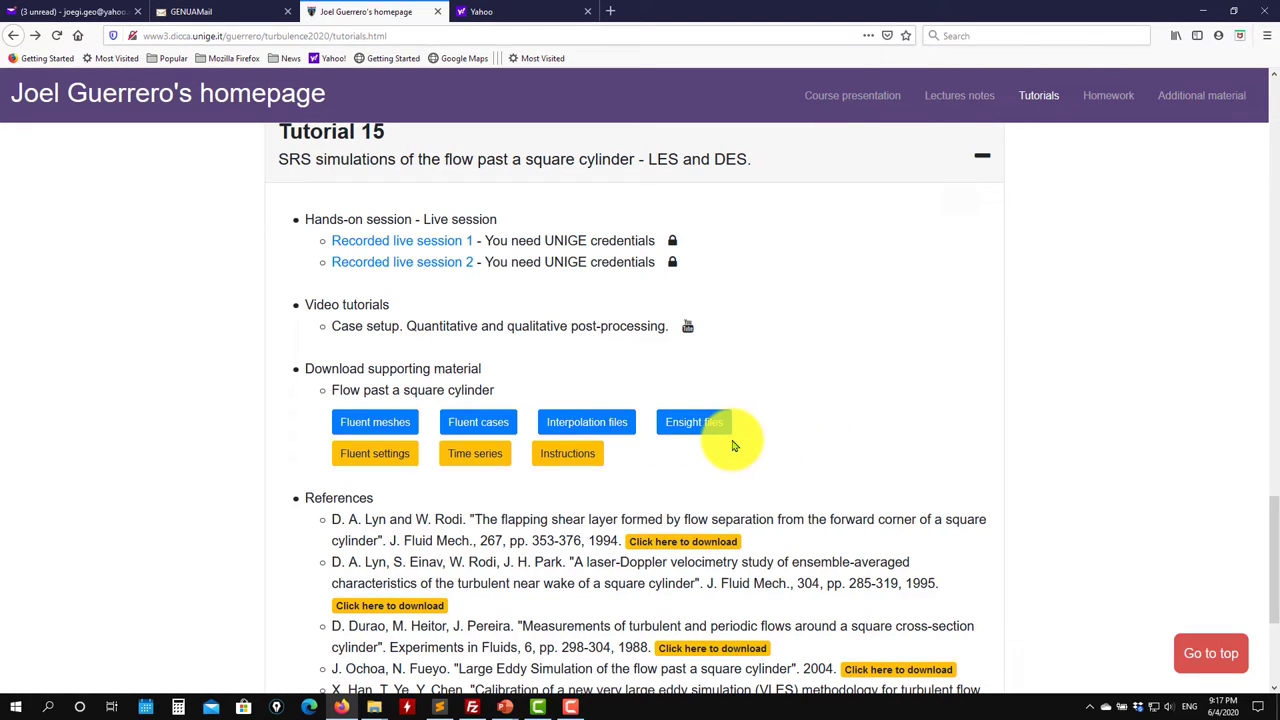
{"action": "mouse_move", "coordinate": [732, 470]}
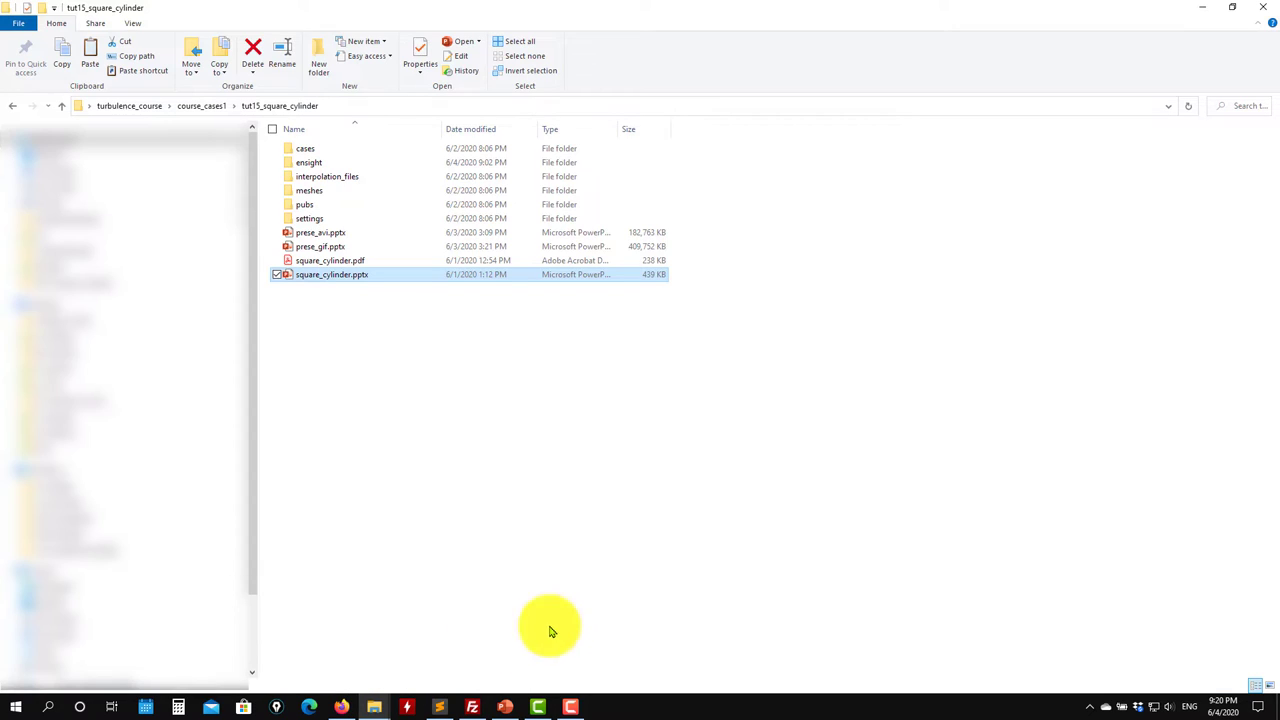
{"action": "mouse_move", "coordinate": [316, 412]}
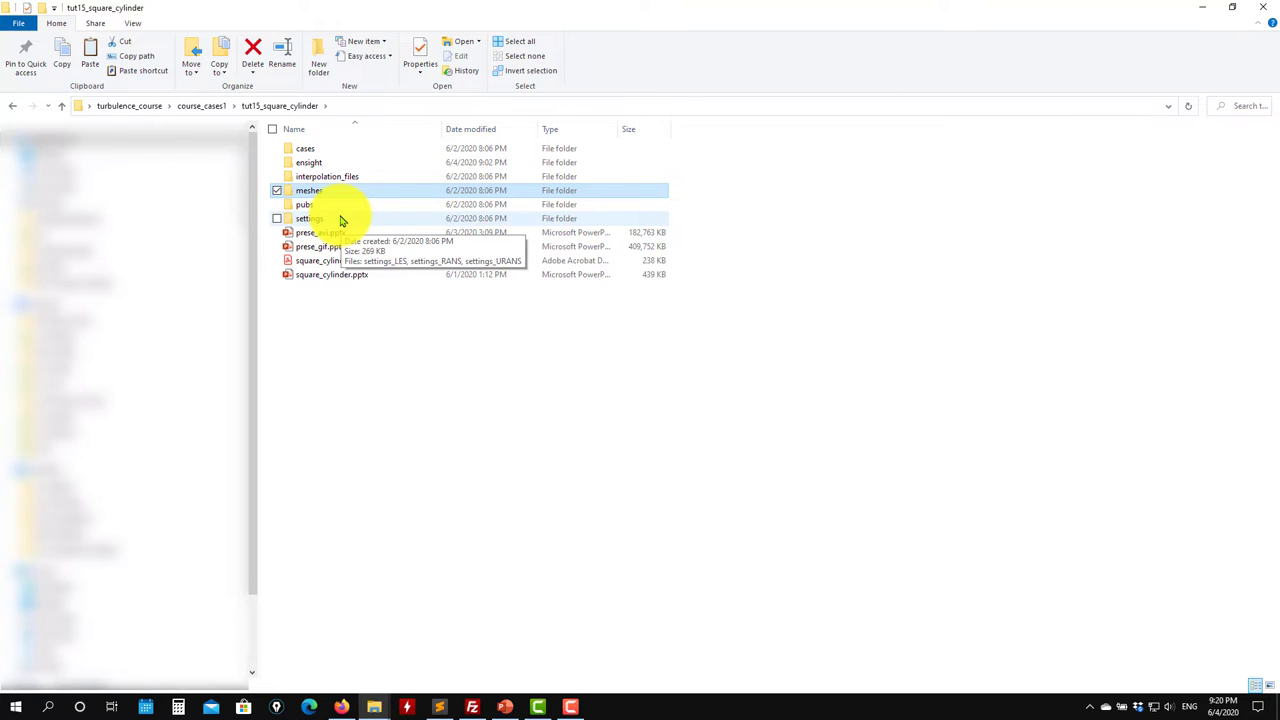
Enter the settings folder listing settings_LES, settings_RANS and settings_URANS
{"action": "left_click", "coordinate": [310, 218]}
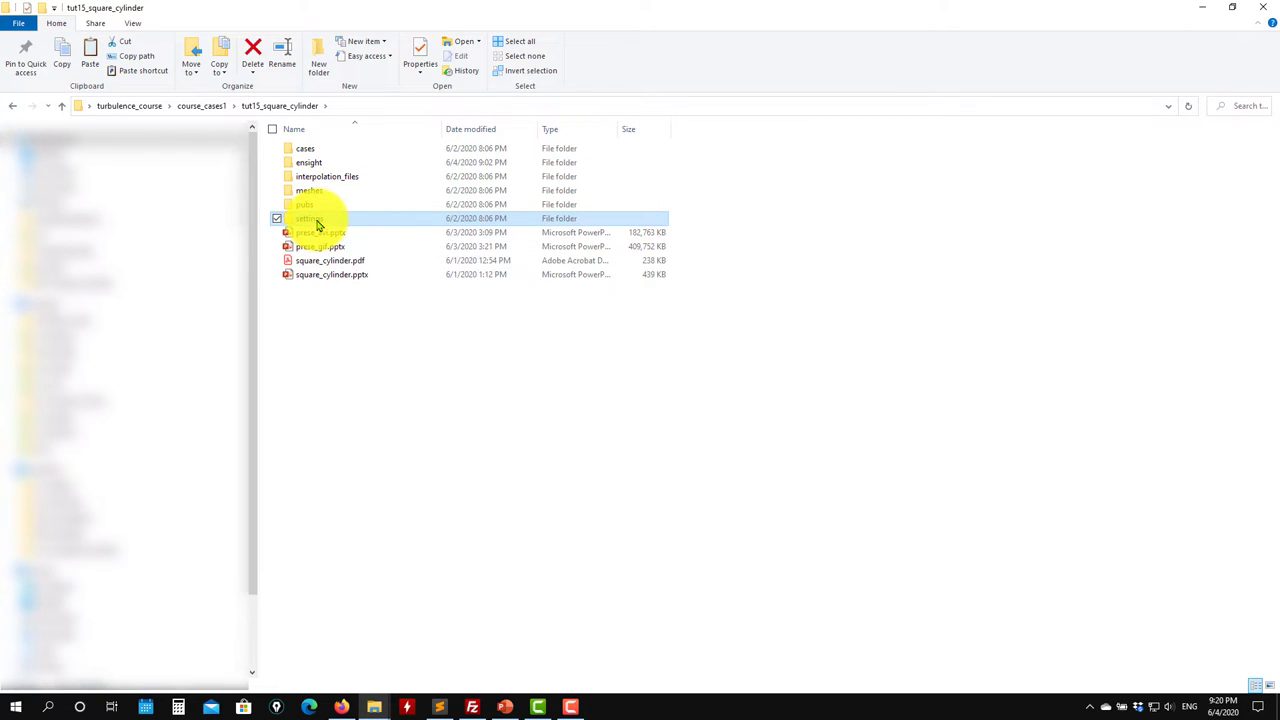
{"action": "double_click", "coordinate": [308, 218]}
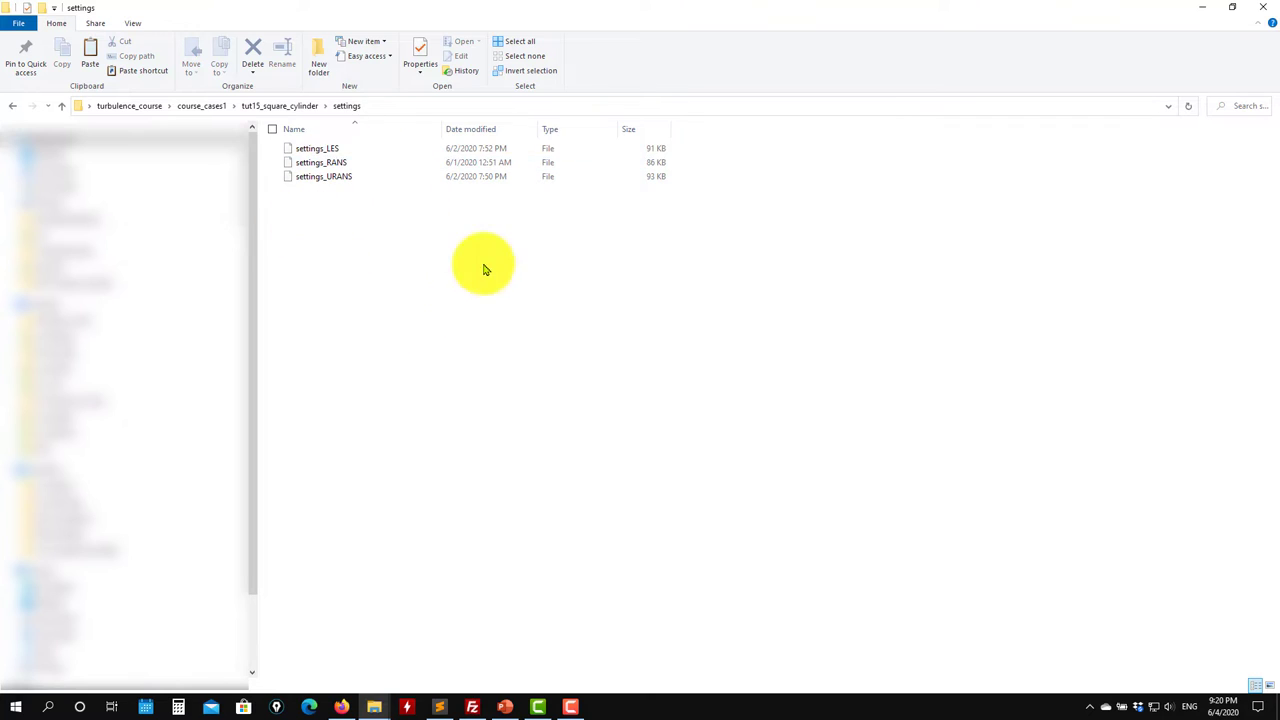
{"action": "mouse_move", "coordinate": [368, 222]}
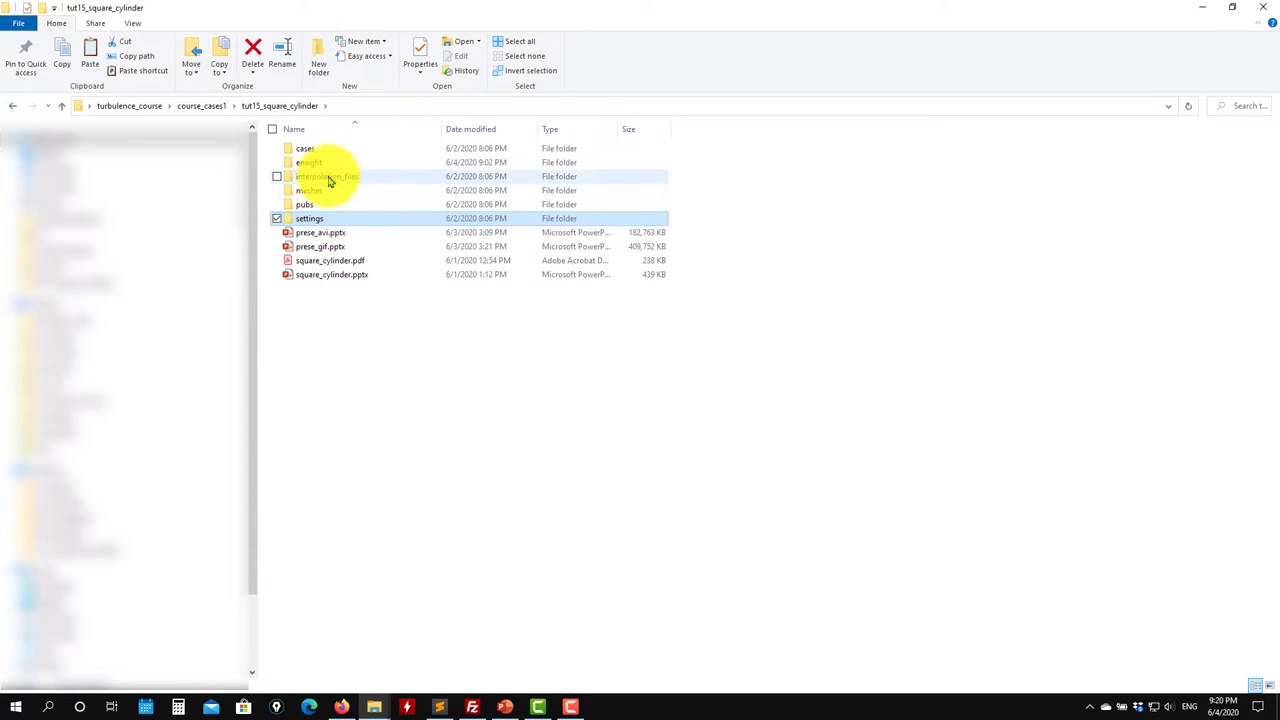
{"action": "double_click", "coordinate": [328, 176]}
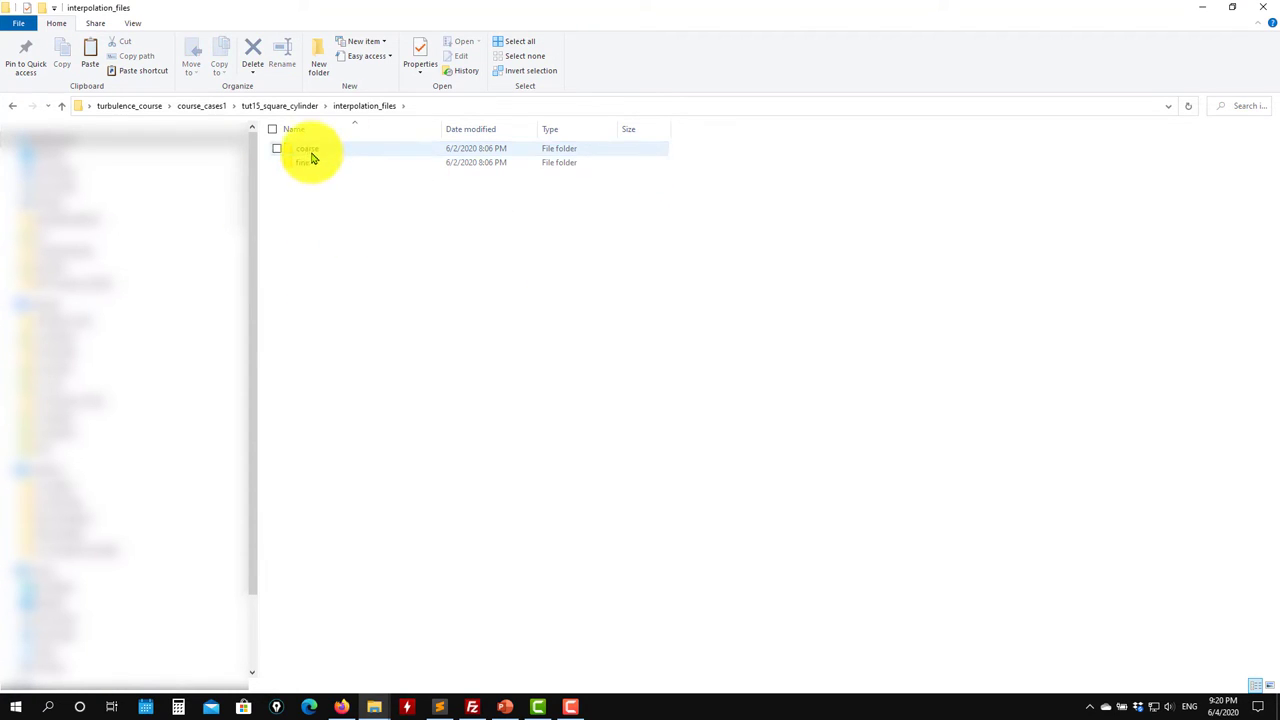
{"action": "double_click", "coordinate": [308, 148]}
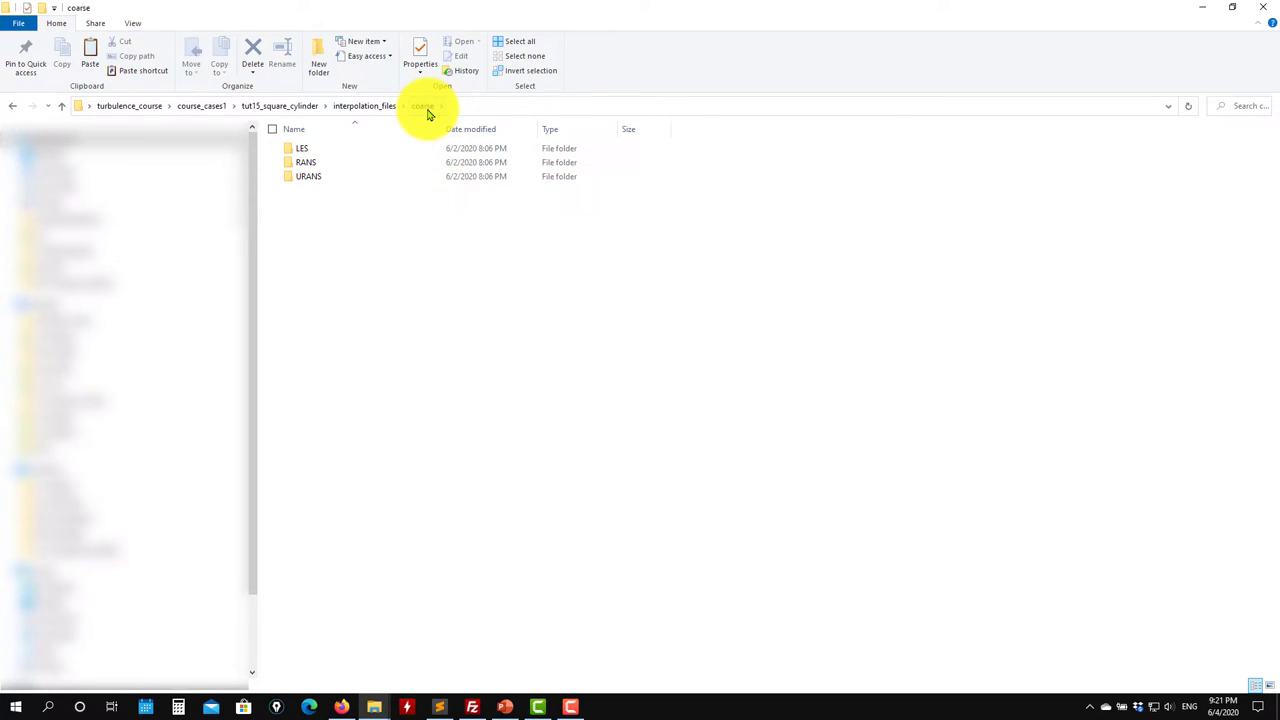
{"action": "left_click", "coordinate": [304, 162]}
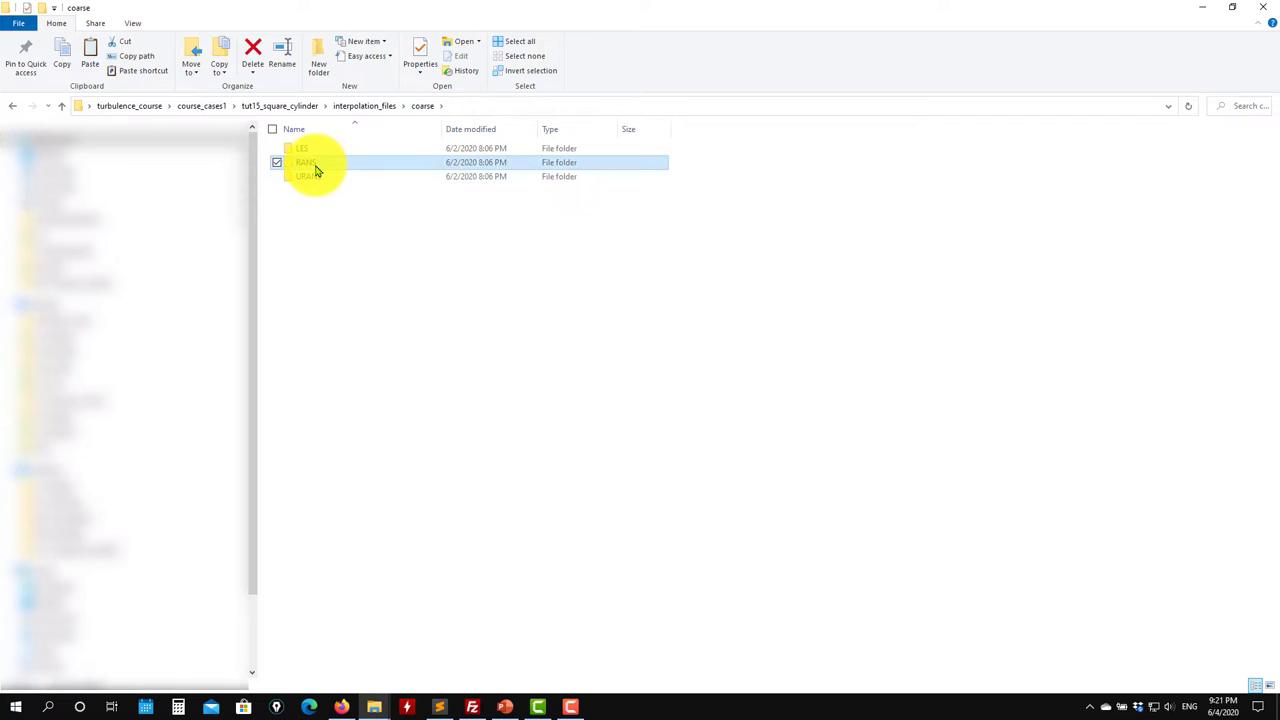
{"action": "mouse_move", "coordinate": [312, 176]}
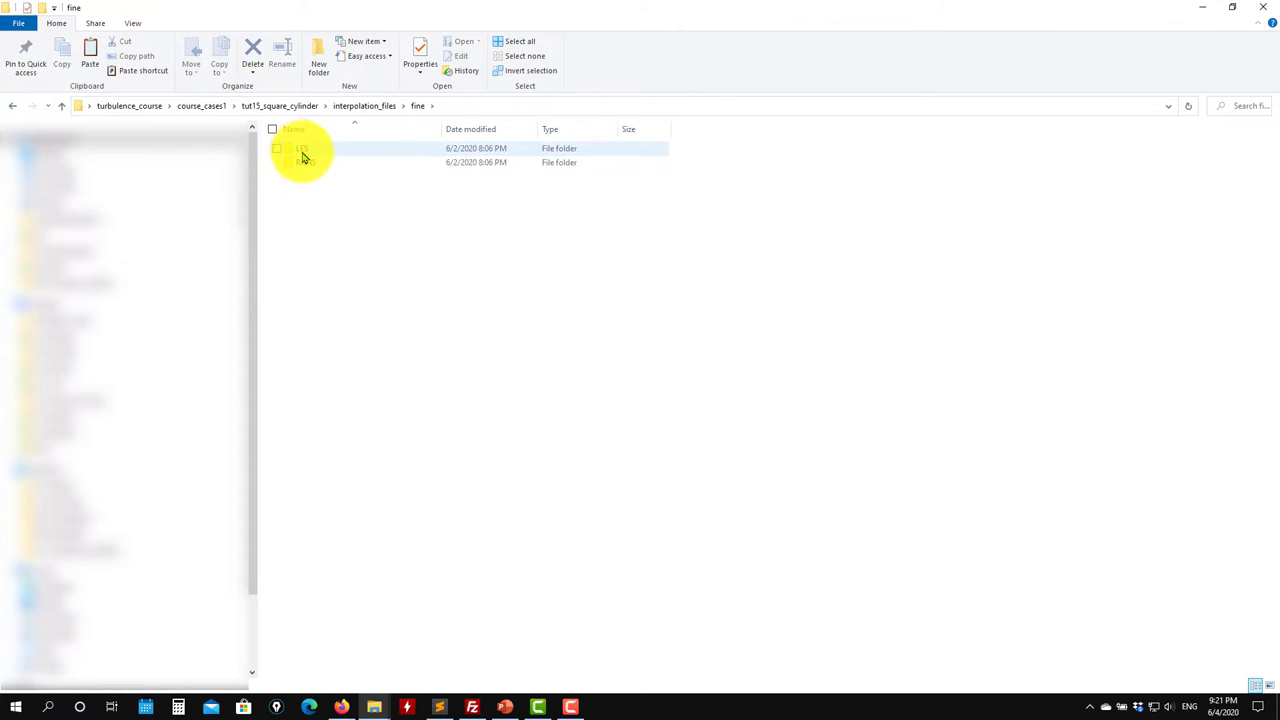
{"action": "double_click", "coordinate": [300, 148]}
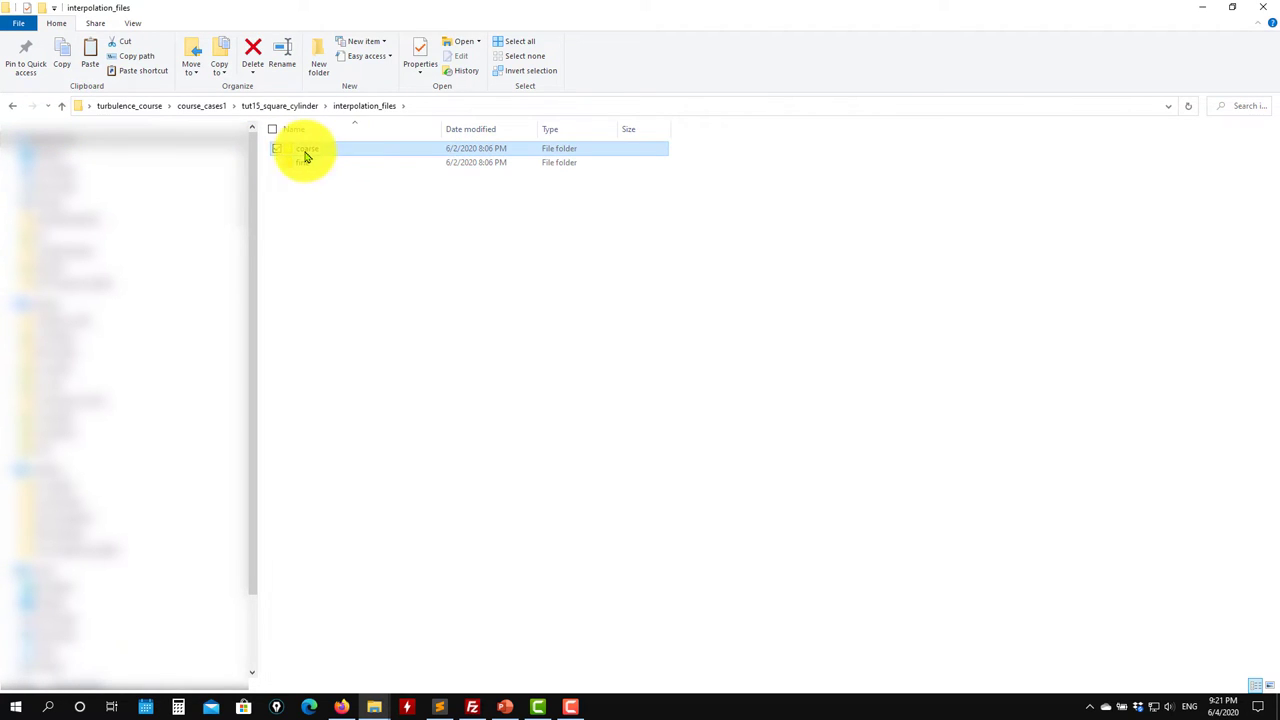
{"action": "mouse_move", "coordinate": [308, 162]}
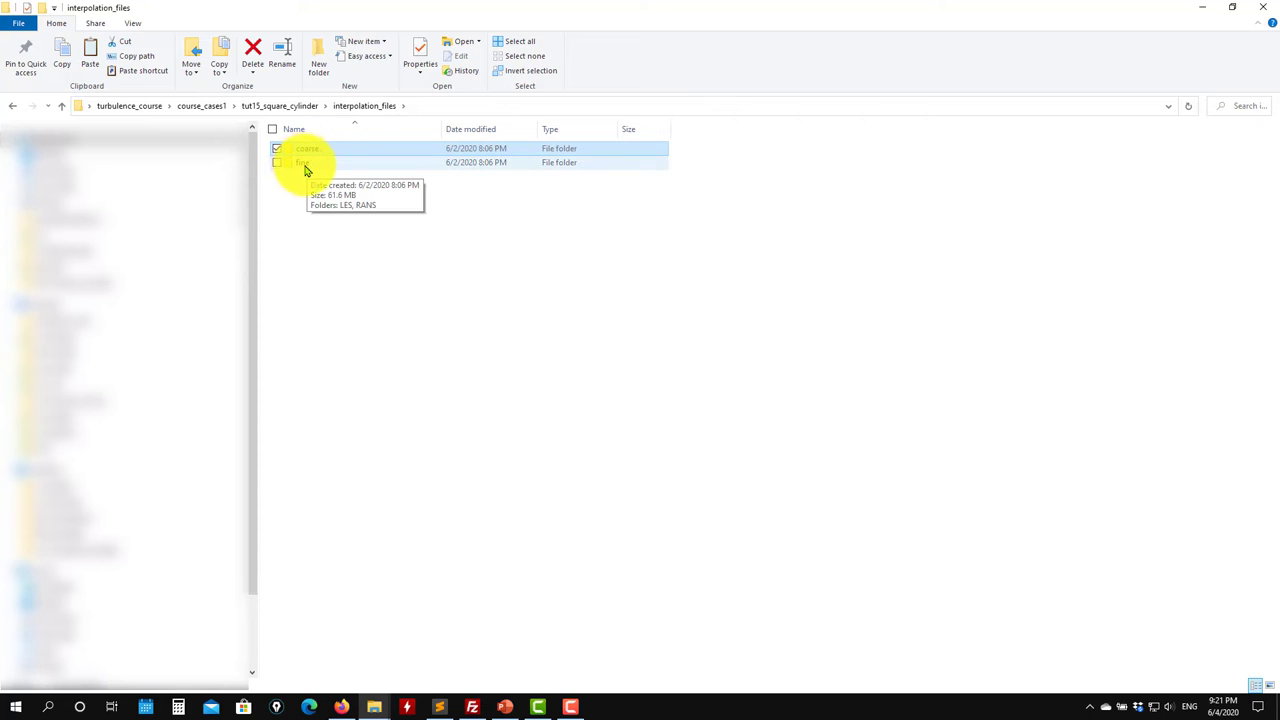
{"action": "left_click", "coordinate": [304, 162]}
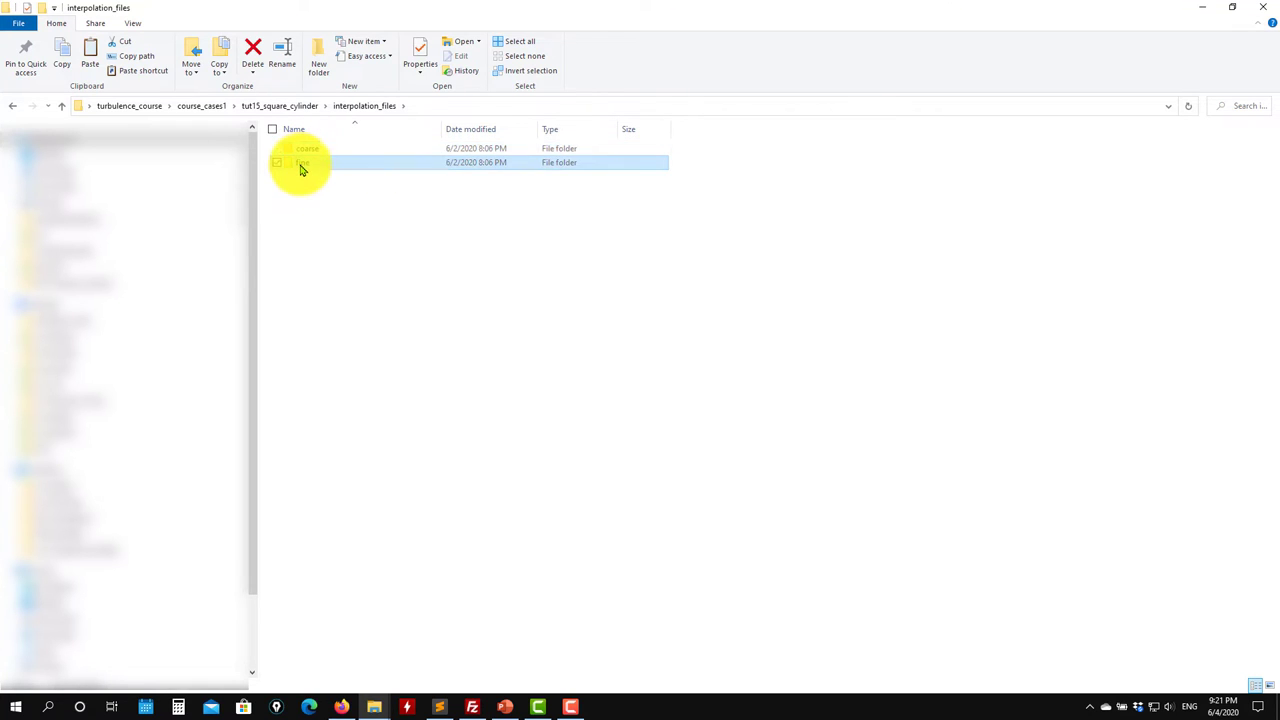
{"action": "double_click", "coordinate": [308, 148]}
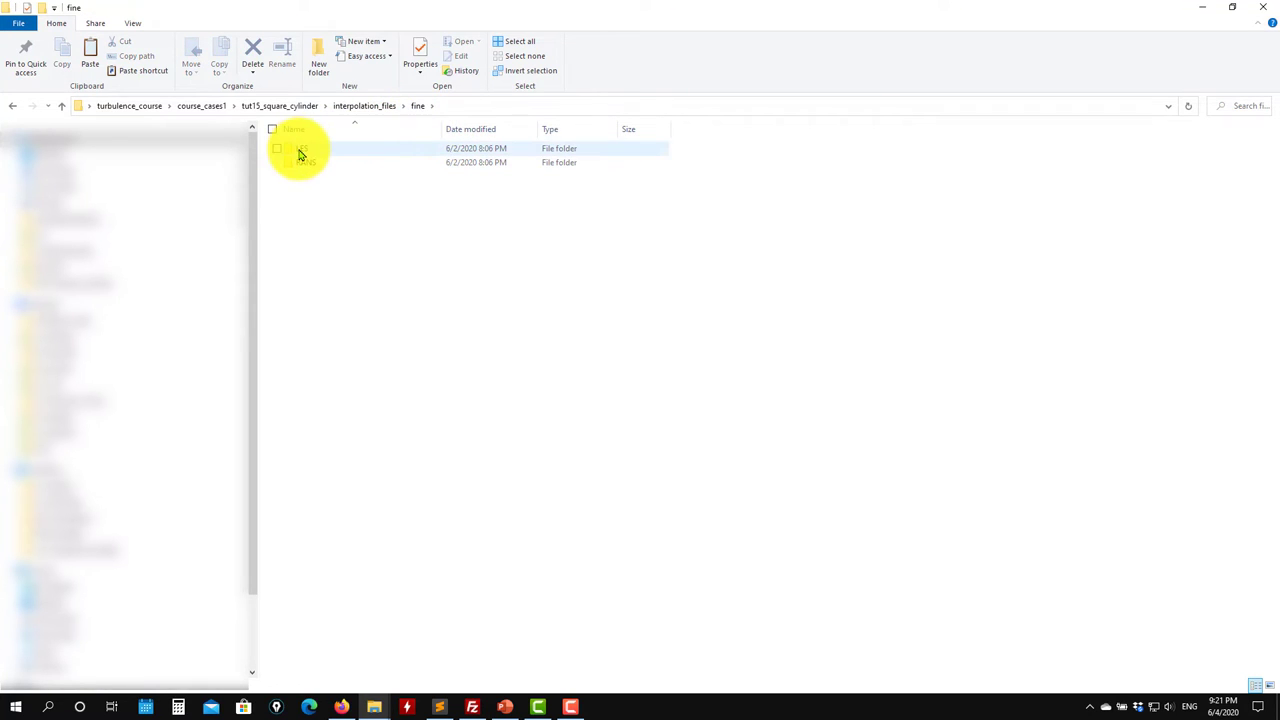
{"action": "mouse_move", "coordinate": [296, 152]}
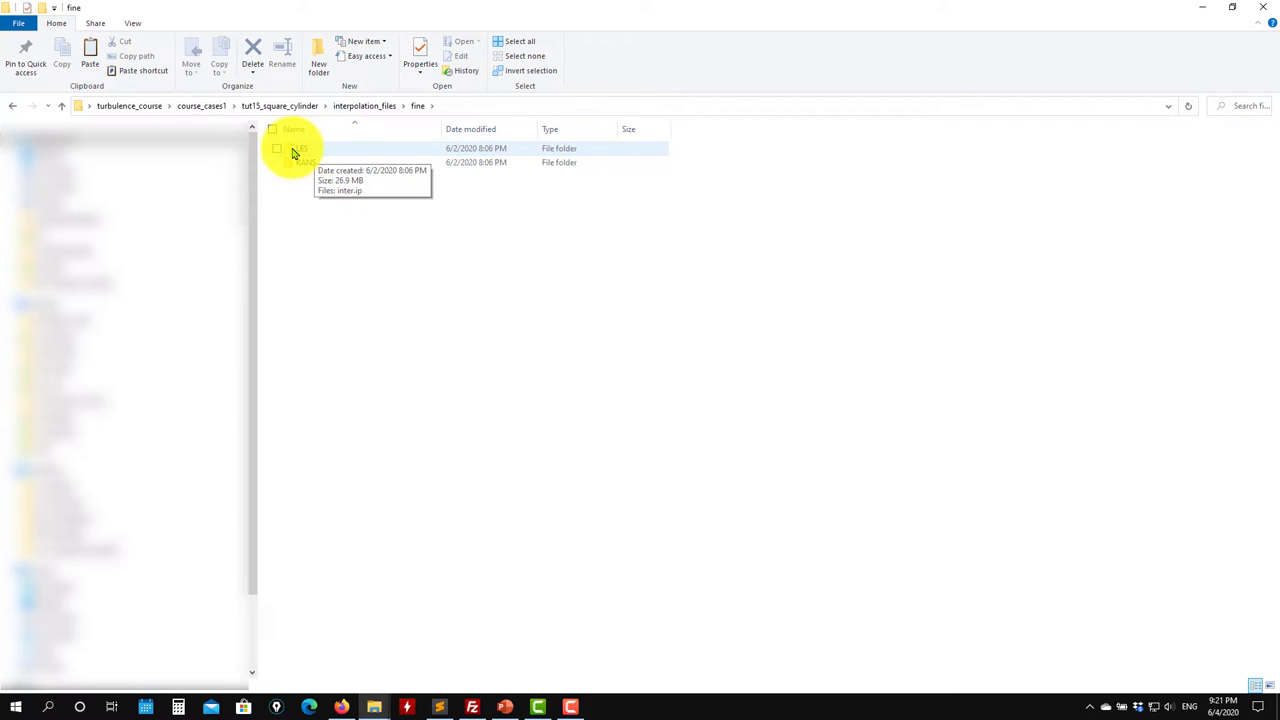
{"action": "double_click", "coordinate": [300, 148]}
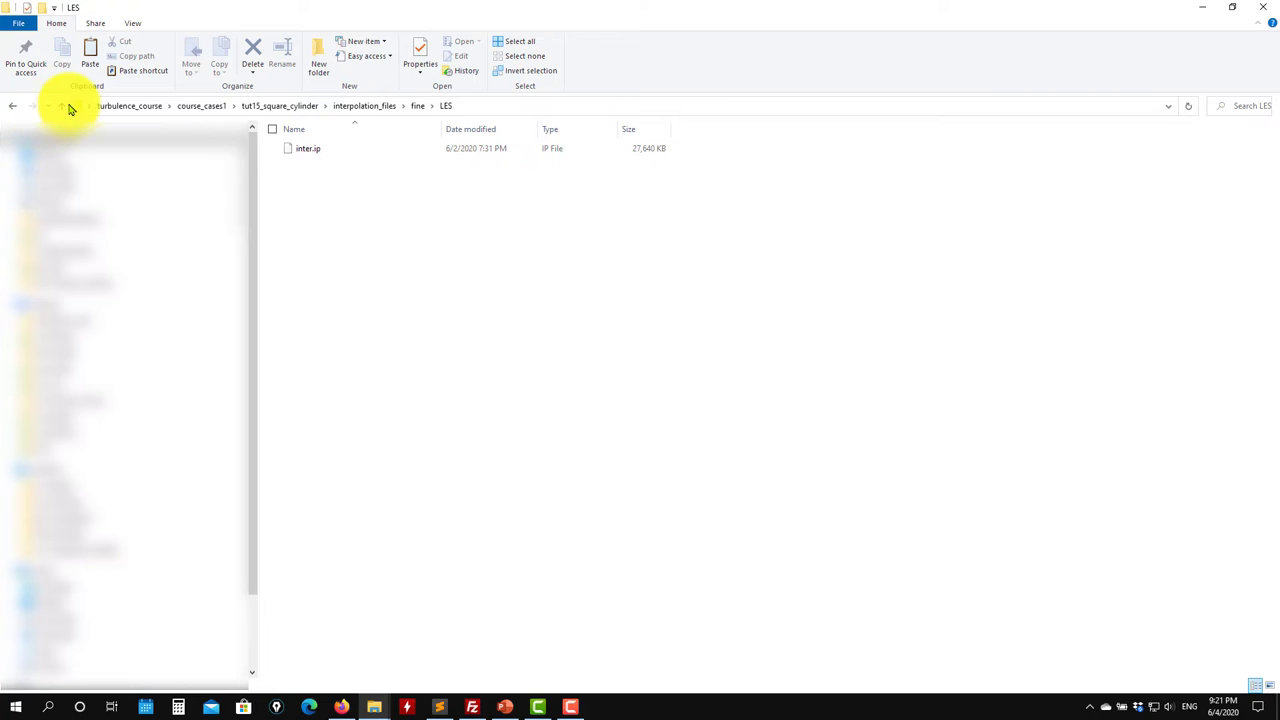
{"action": "left_click", "coordinate": [12, 106]}
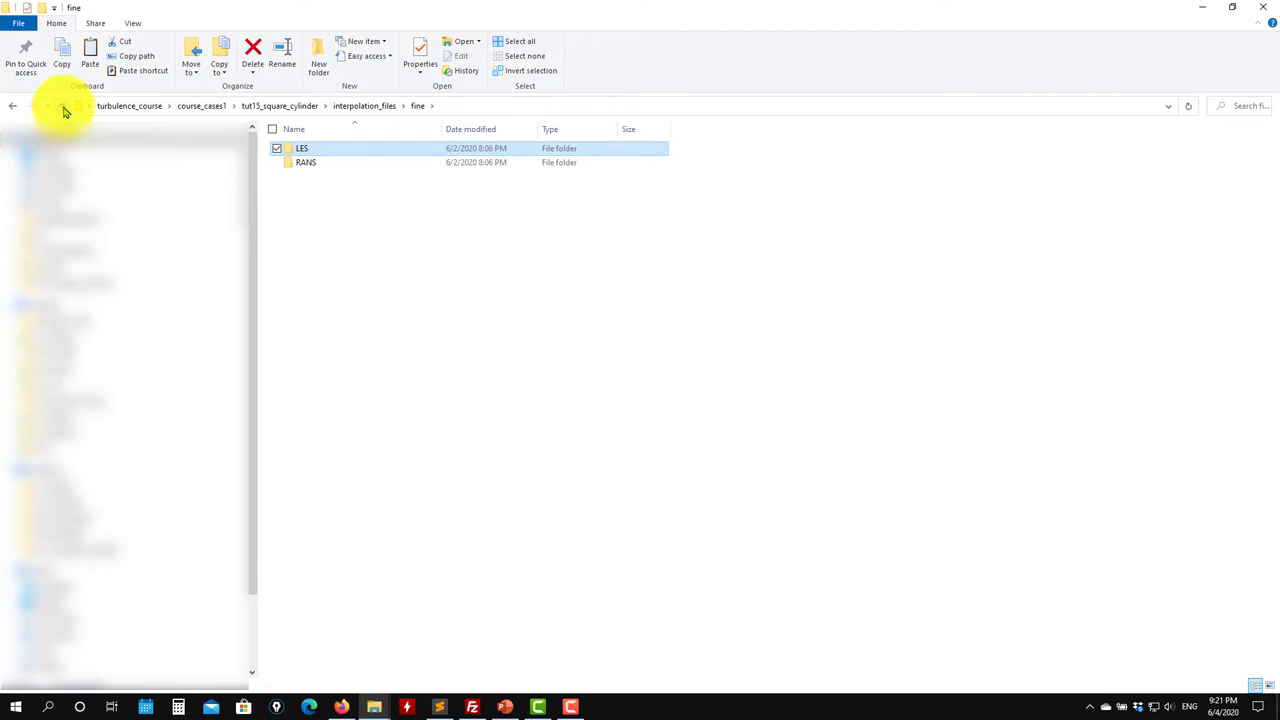
{"action": "left_click", "coordinate": [12, 106]}
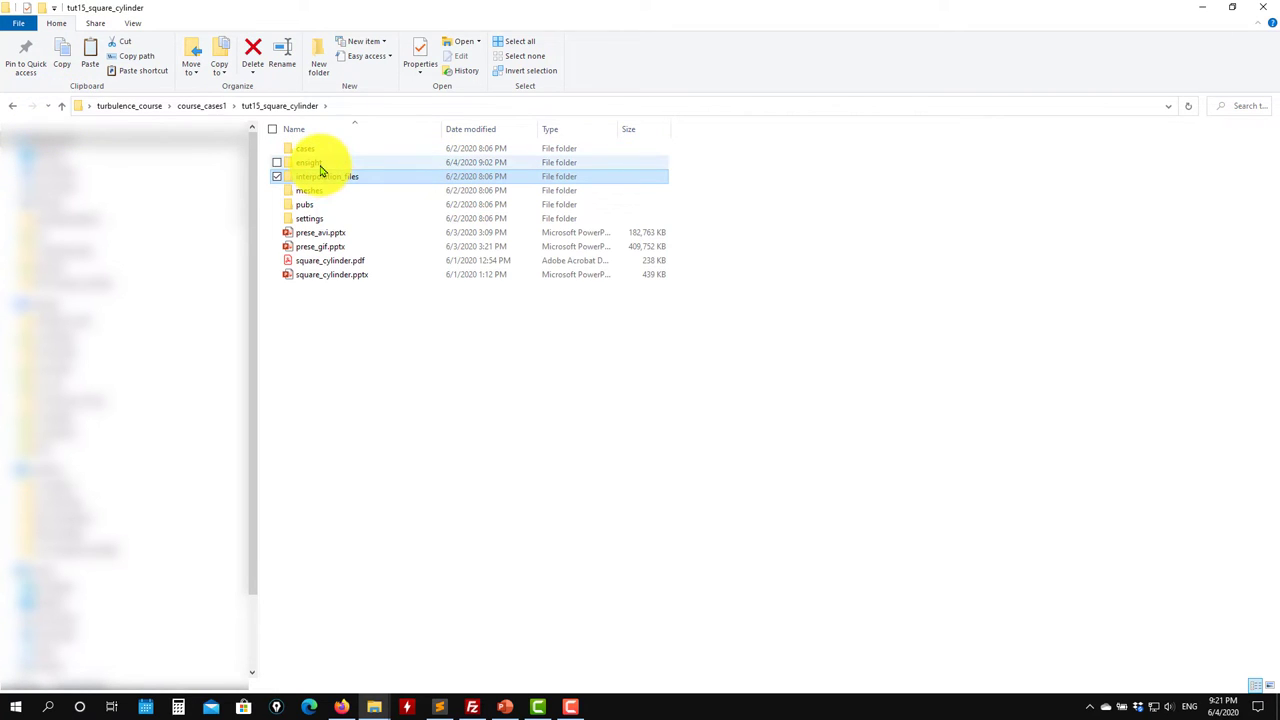
Enter the ensight folder with its EnSight case, geometry and solution files
{"action": "double_click", "coordinate": [304, 162]}
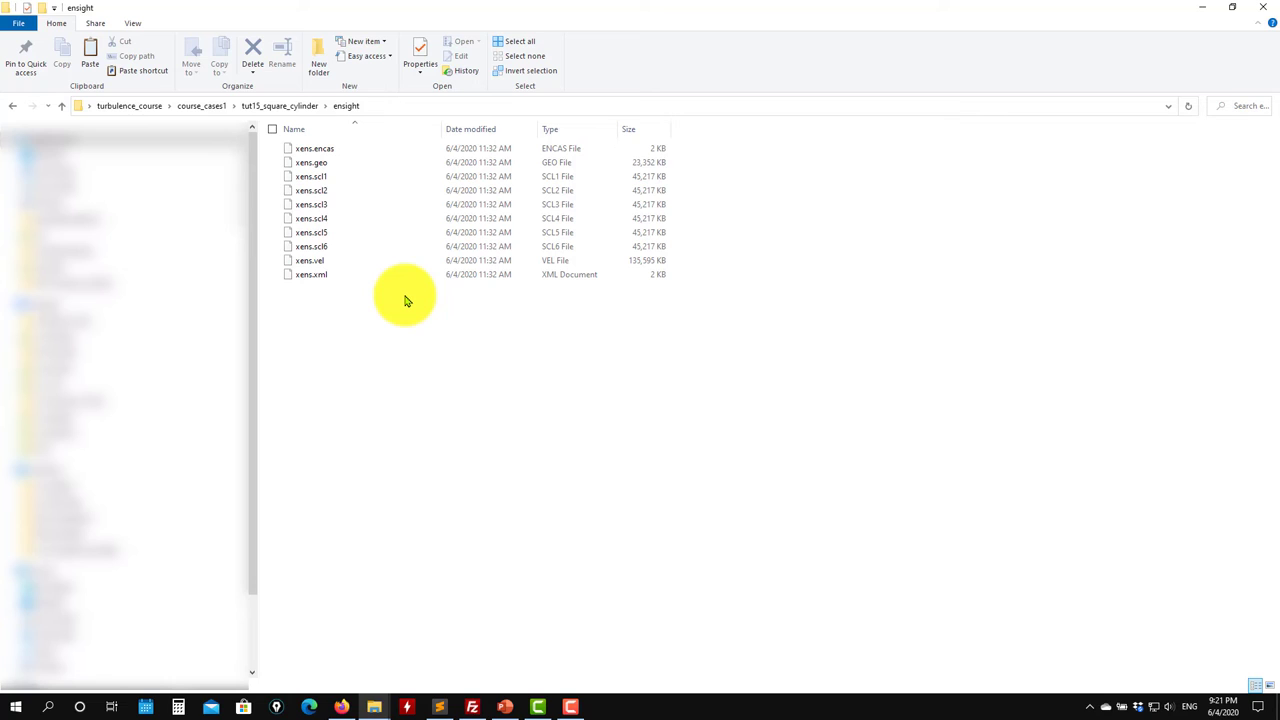
{"action": "mouse_move", "coordinate": [310, 368]}
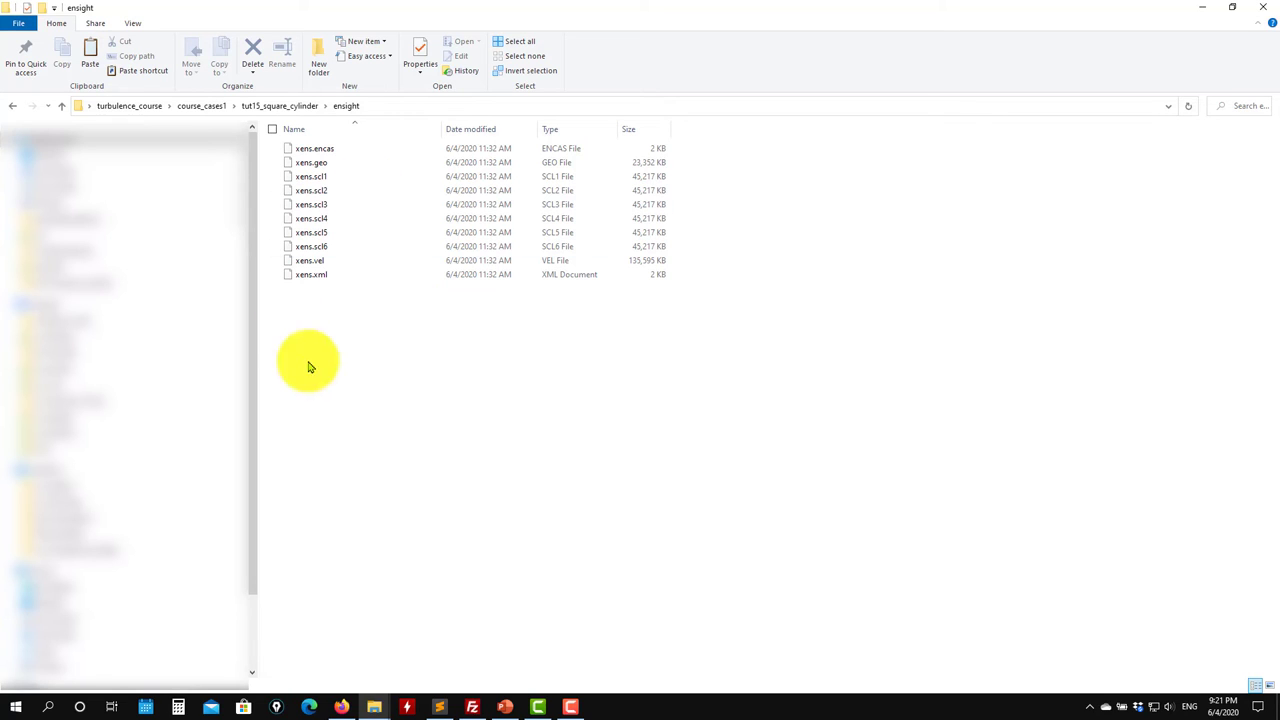
{"action": "mouse_move", "coordinate": [390, 430]}
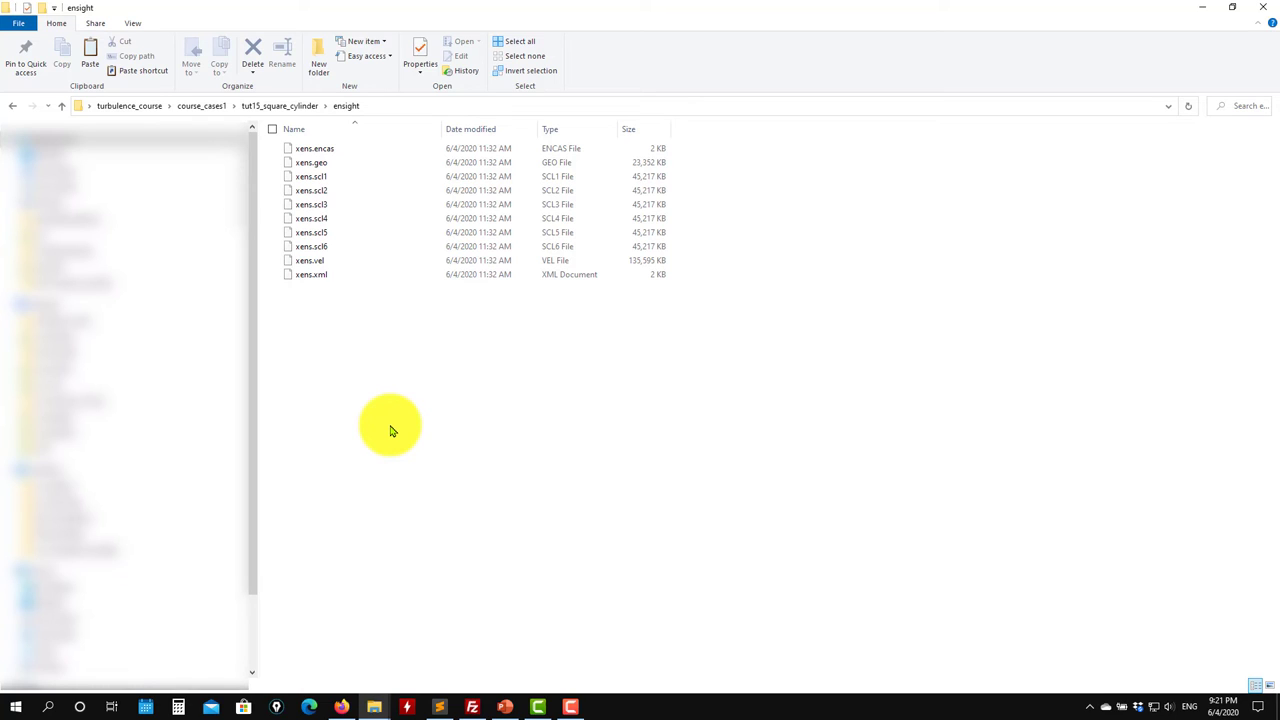
{"action": "mouse_move", "coordinate": [450, 378]}
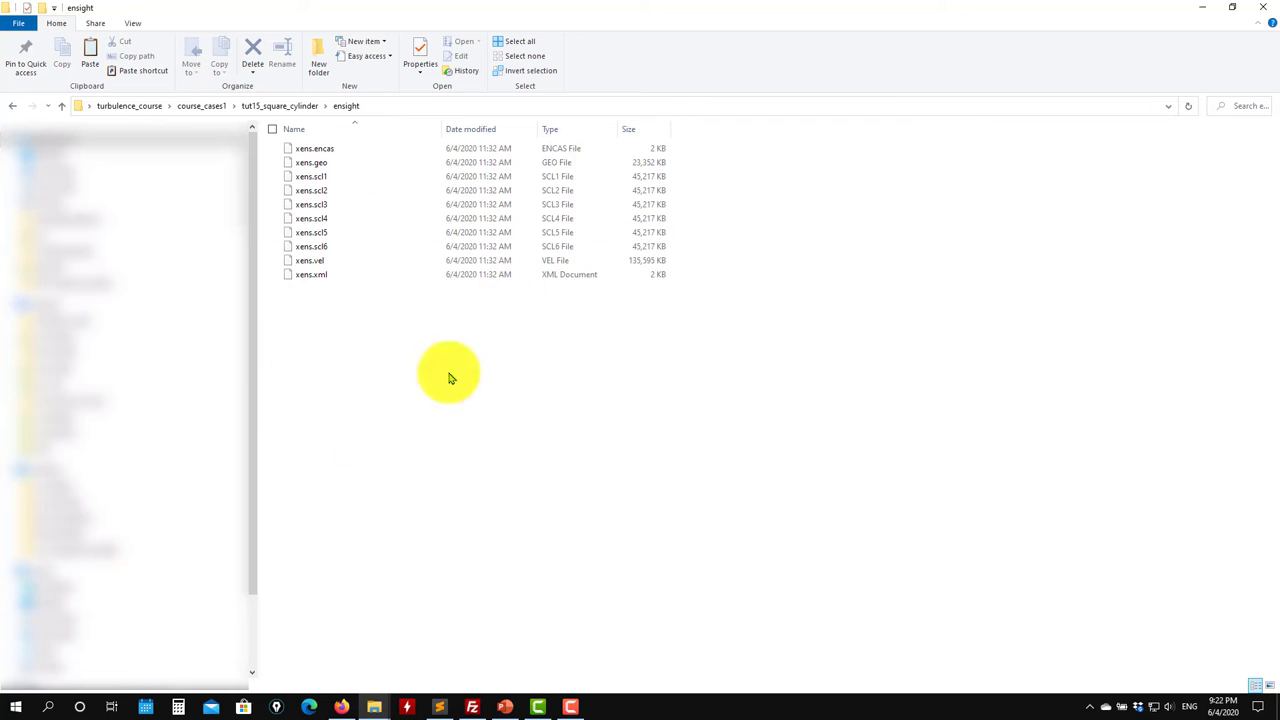
{"action": "mouse_move", "coordinate": [396, 108]}
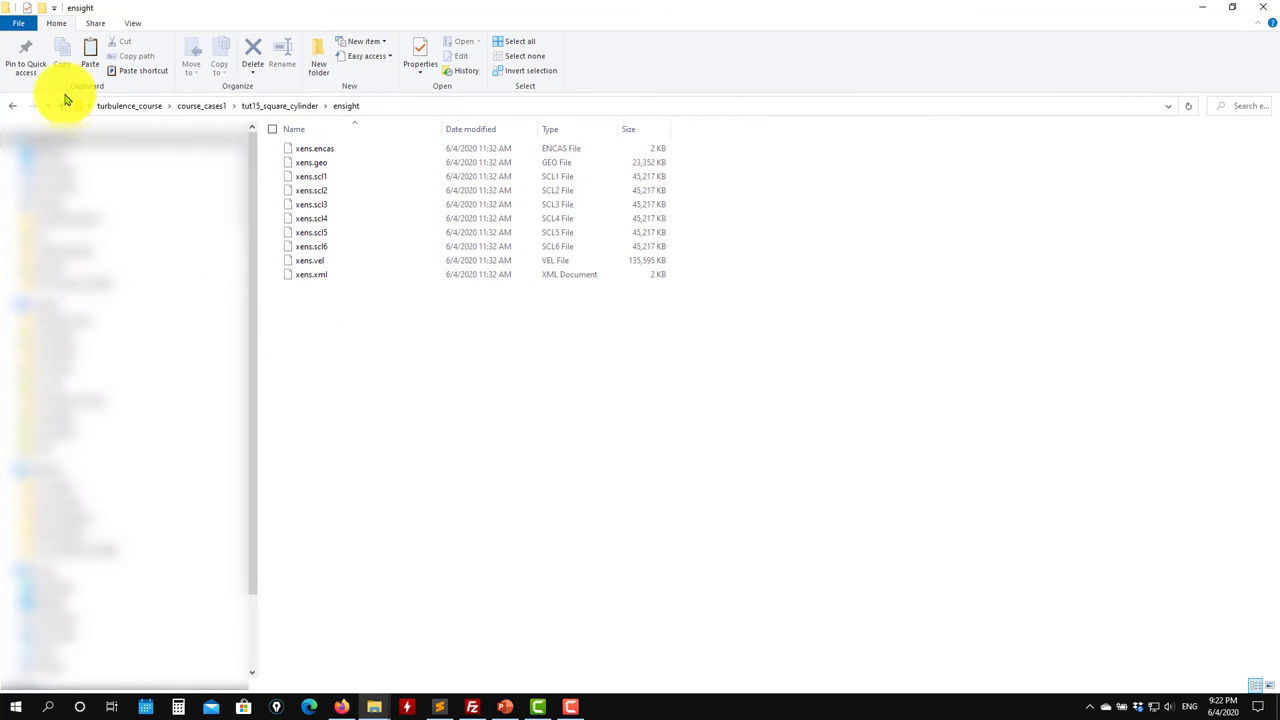
Go up to the tutorial folder and enter cases > coarse with its LES, RANS and URANS folders
{"action": "left_click", "coordinate": [12, 104]}
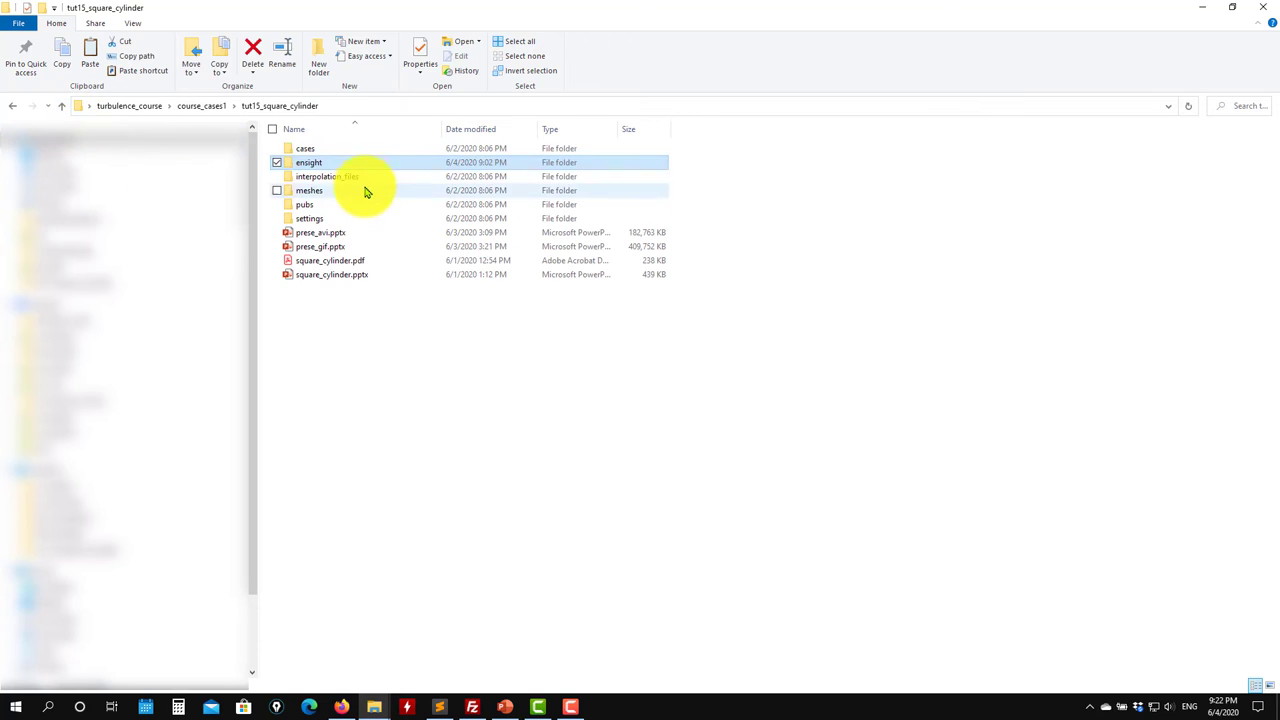
{"action": "mouse_move", "coordinate": [324, 176]}
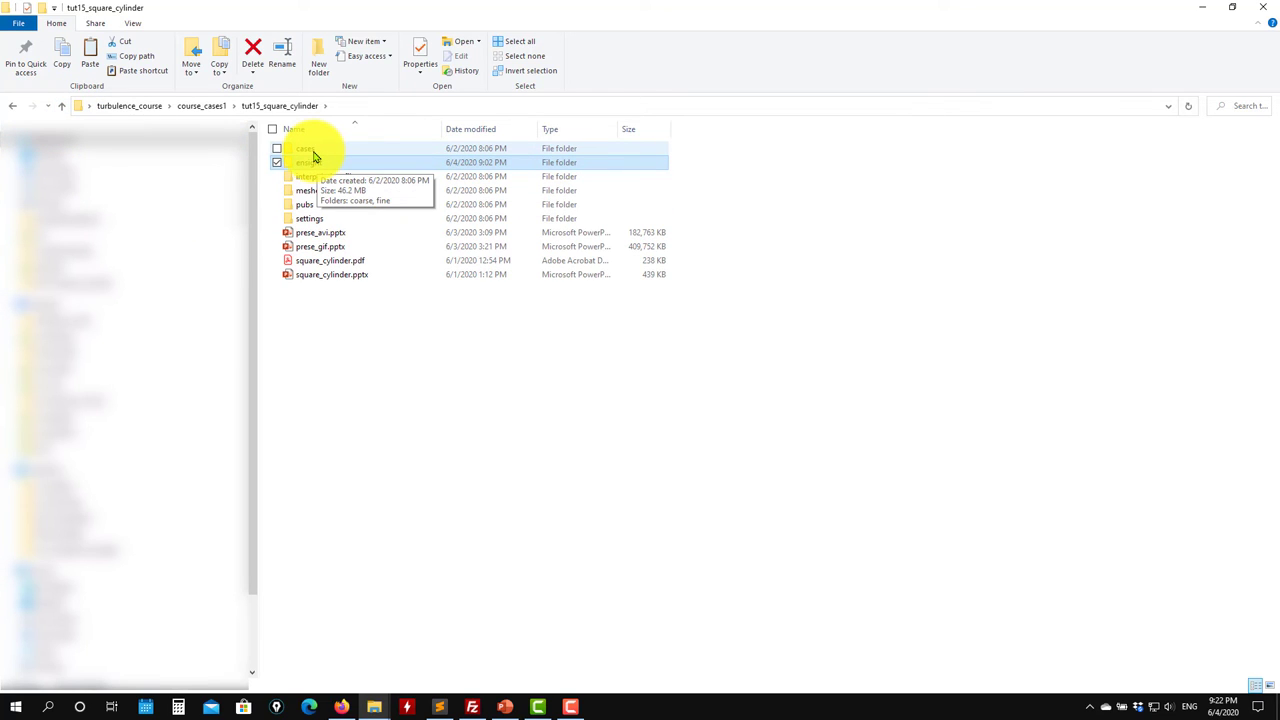
{"action": "left_click", "coordinate": [320, 148]}
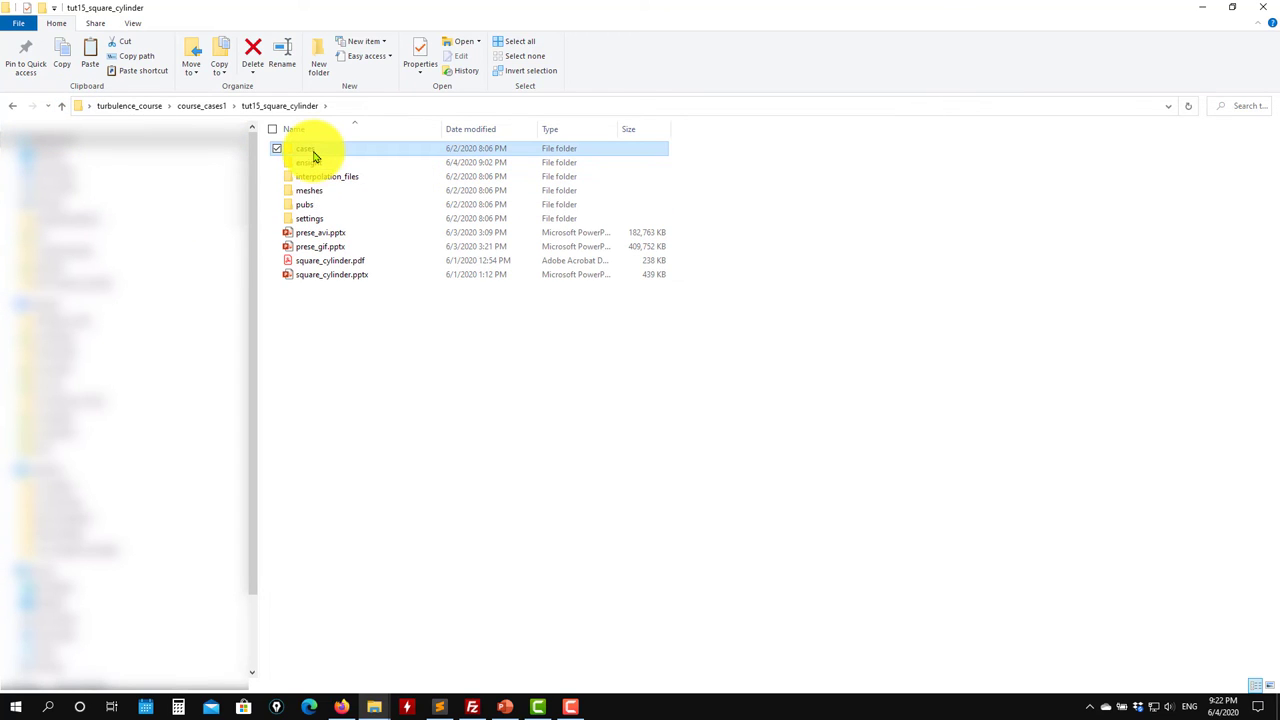
{"action": "double_click", "coordinate": [310, 148]}
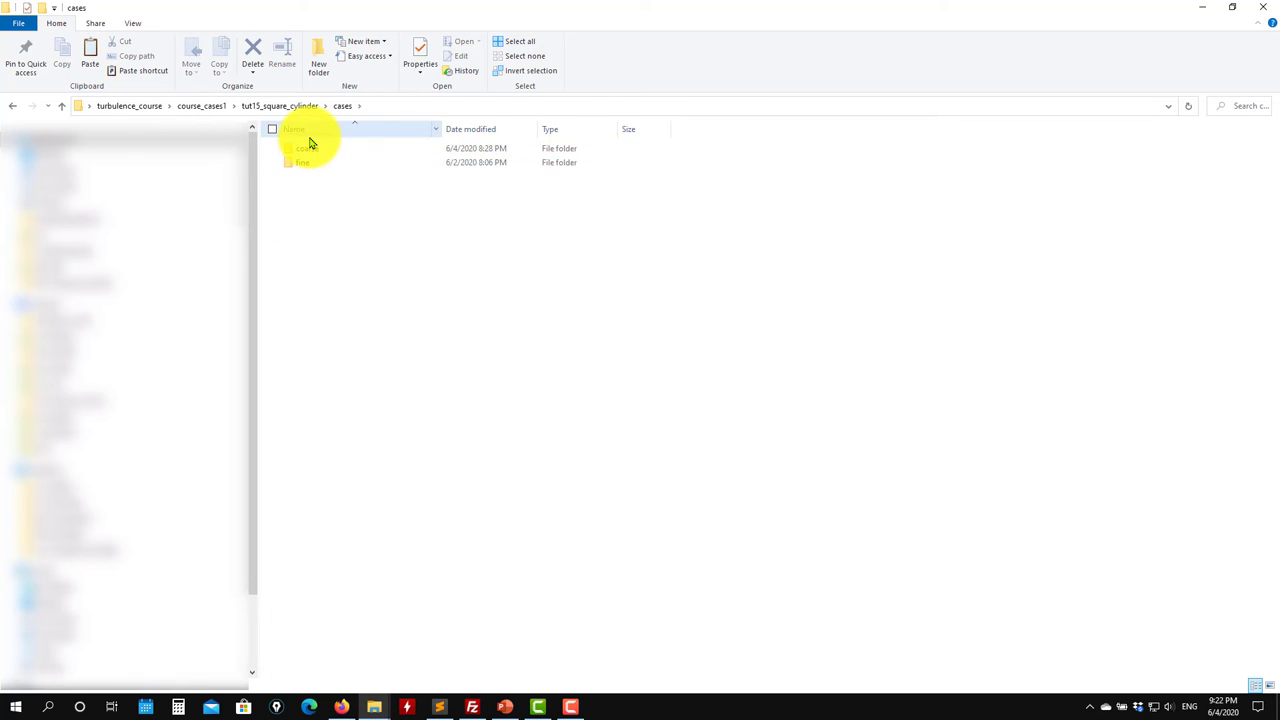
{"action": "double_click", "coordinate": [304, 148]}
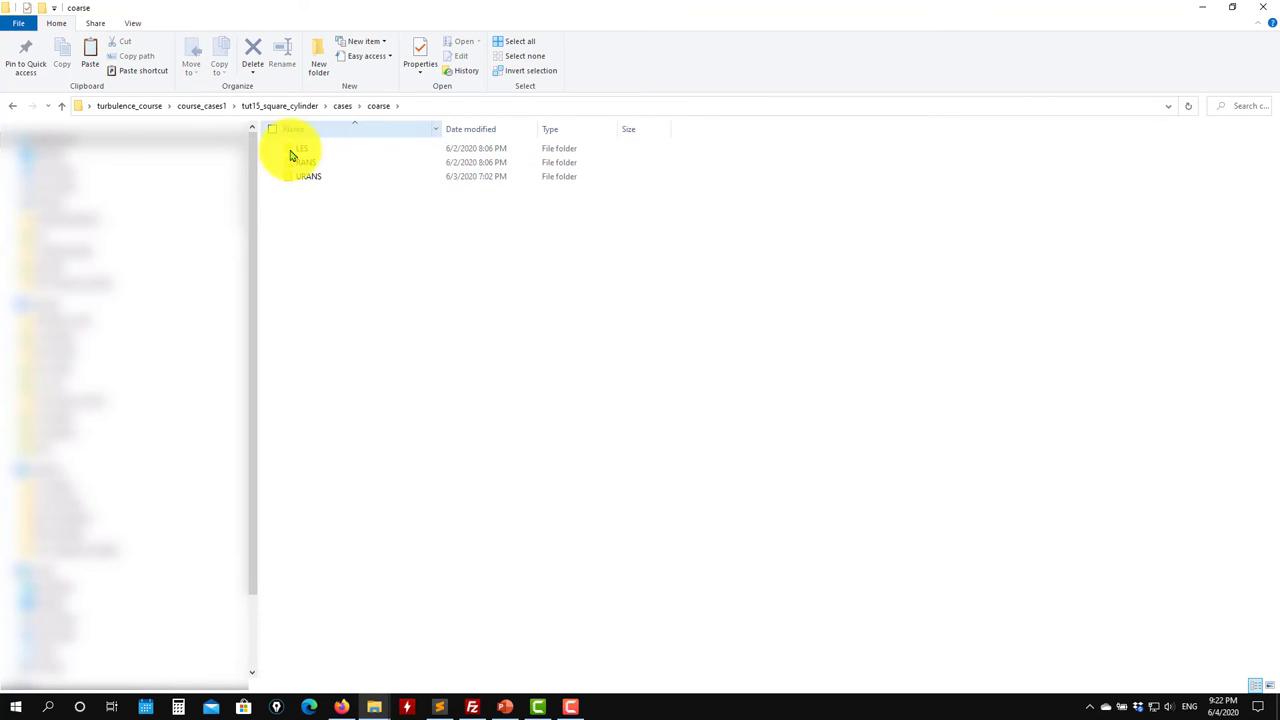
{"action": "left_click", "coordinate": [308, 176]}
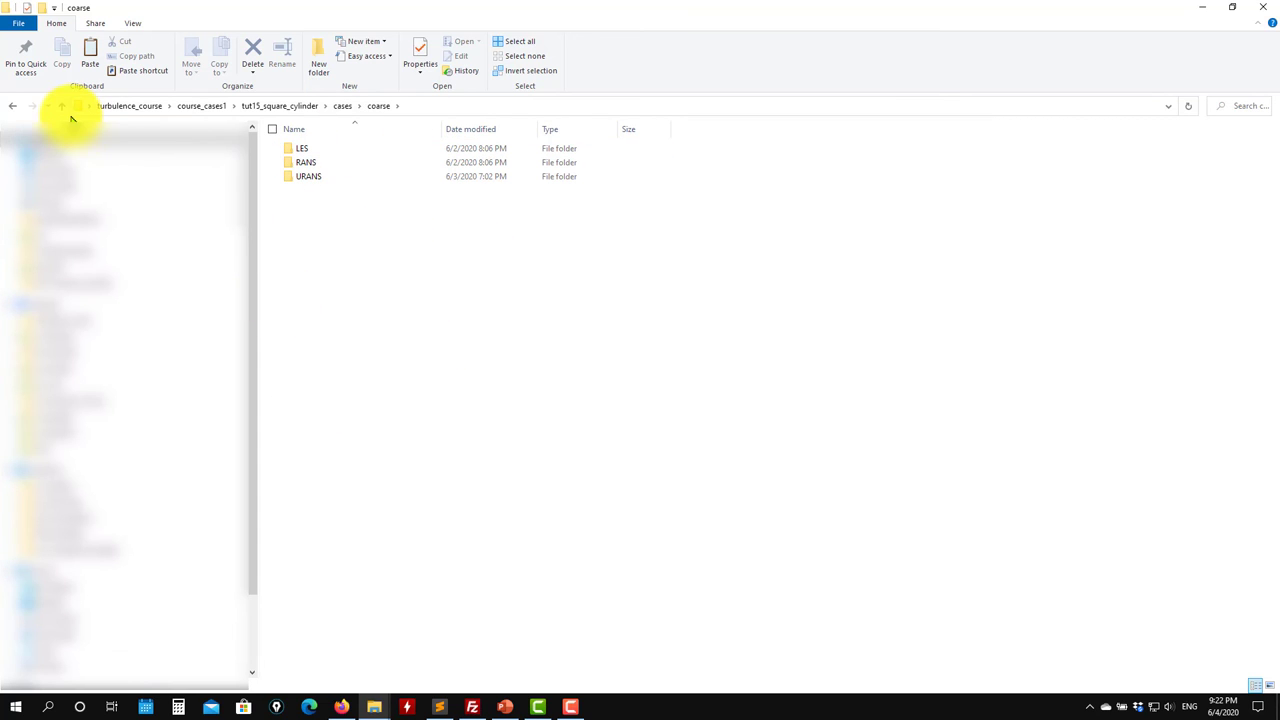
Browse back and forth between the cases, coarse and fine folders, then minimize Explorer to the desktop
{"action": "left_click", "coordinate": [12, 106]}
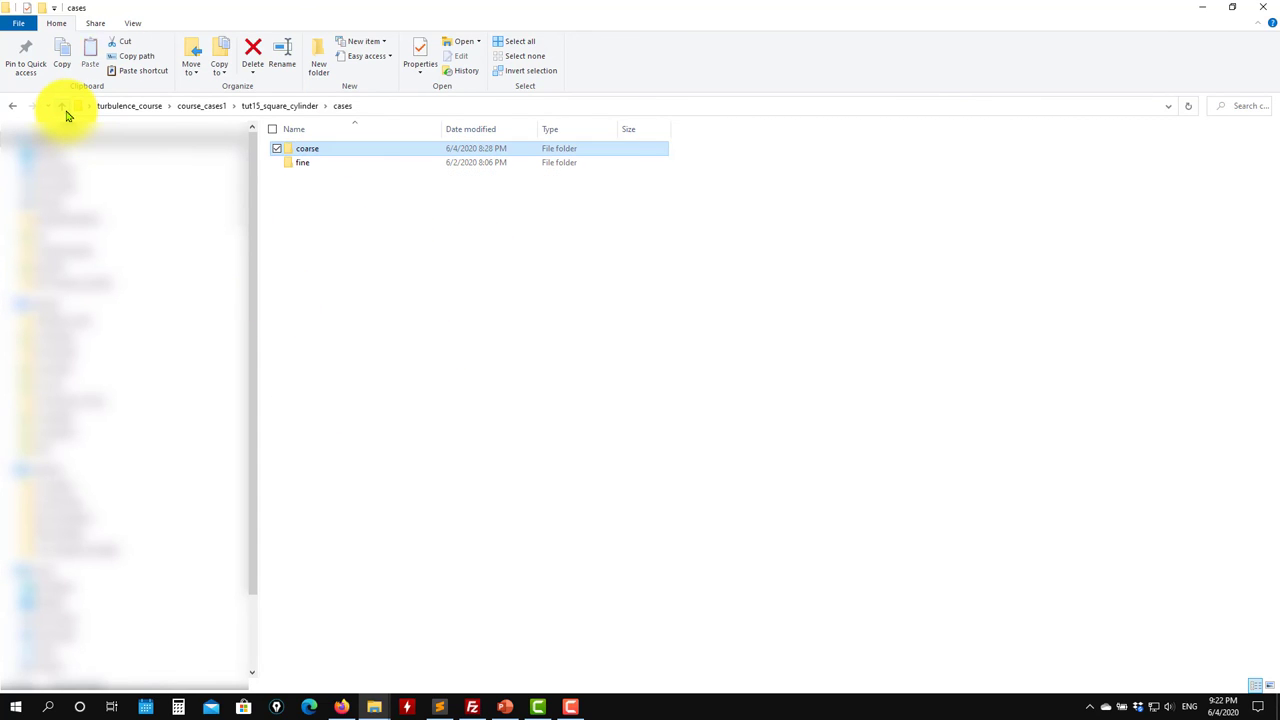
{"action": "double_click", "coordinate": [308, 148]}
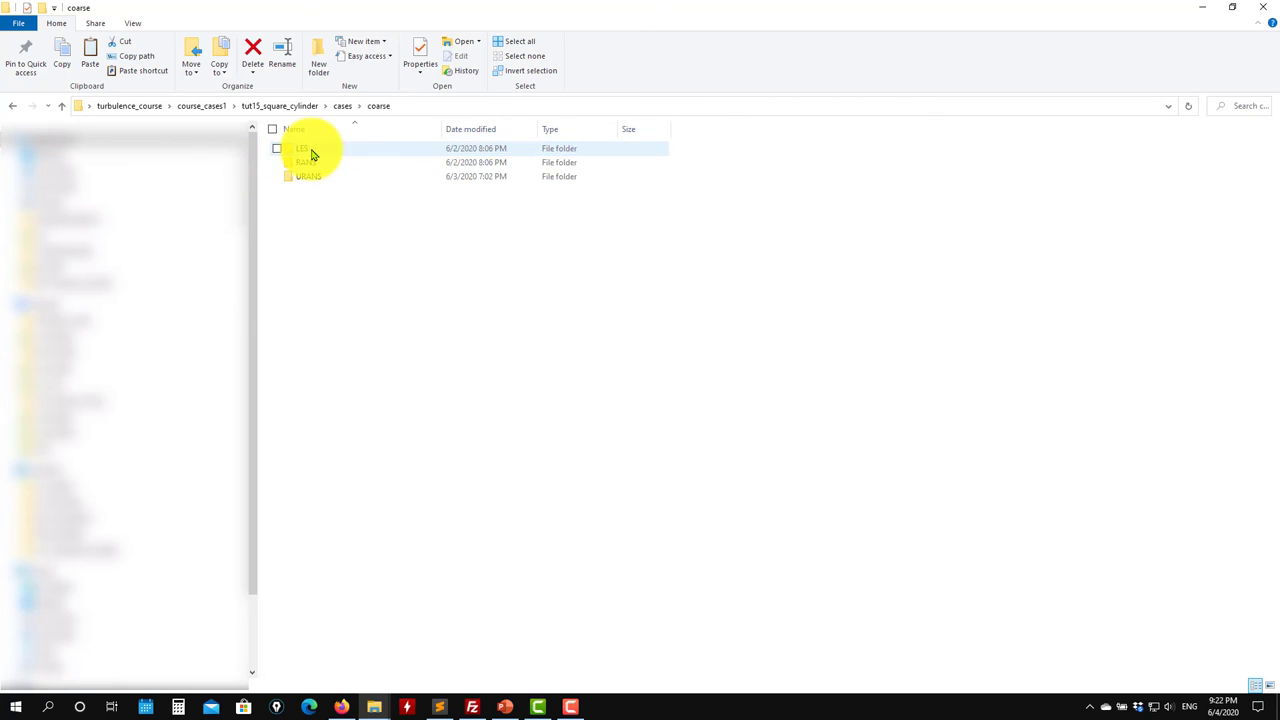
{"action": "left_click", "coordinate": [344, 176]}
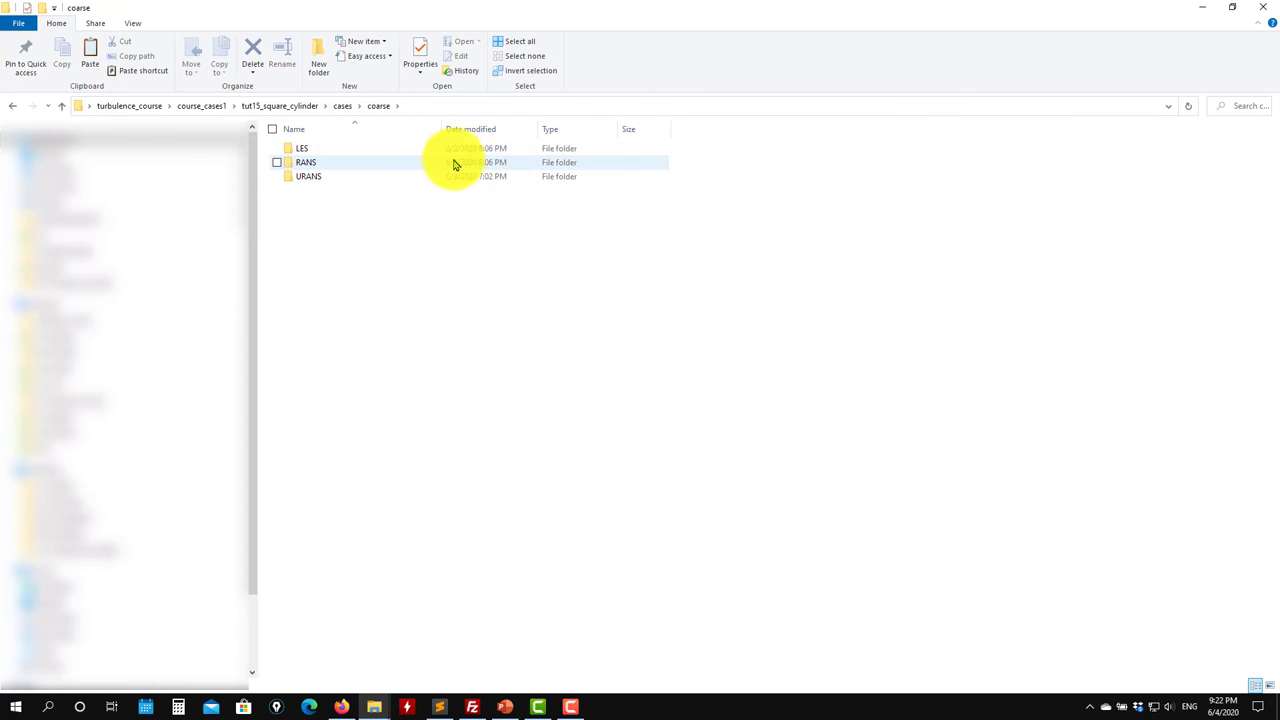
{"action": "mouse_move", "coordinate": [448, 150]}
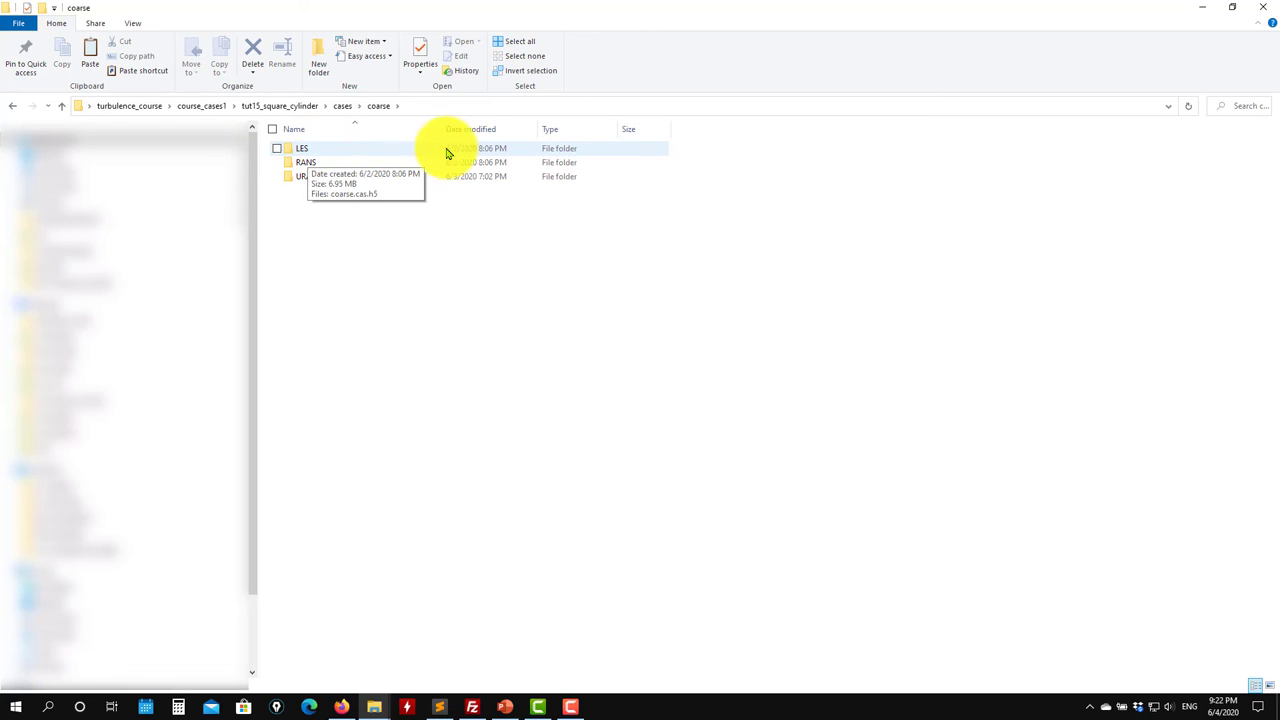
{"action": "left_click", "coordinate": [342, 106]}
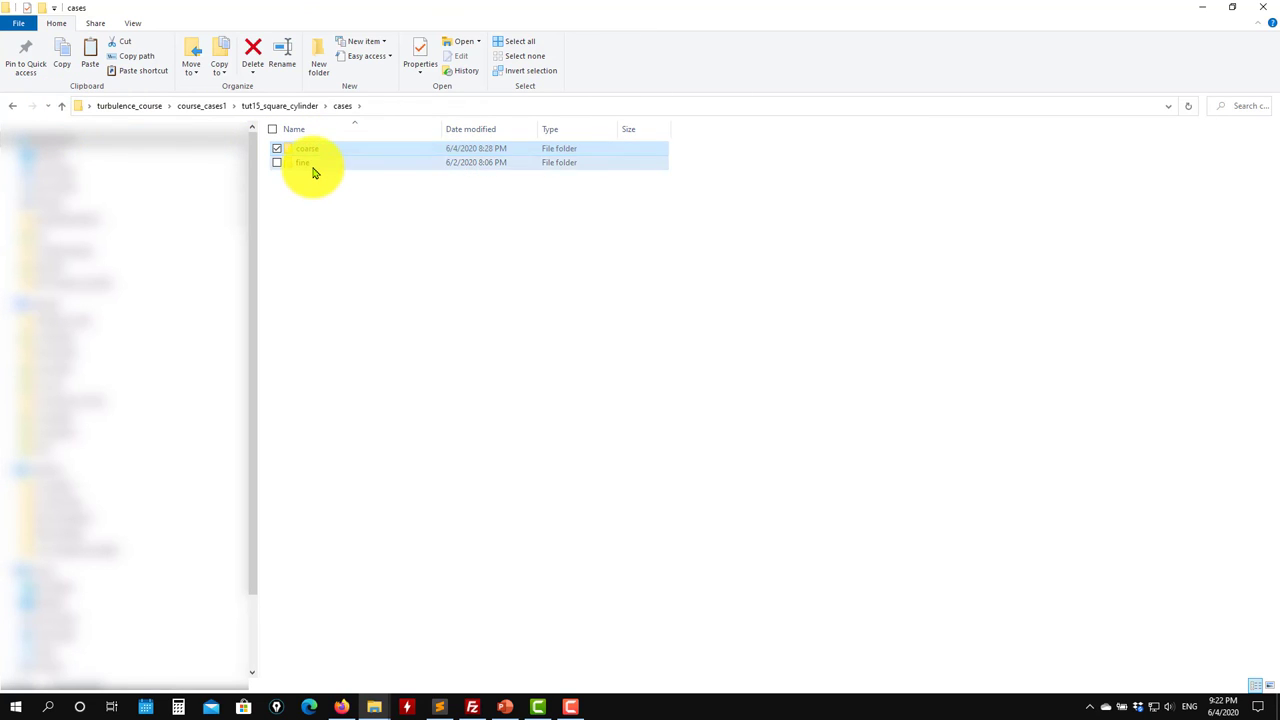
{"action": "double_click", "coordinate": [302, 162]}
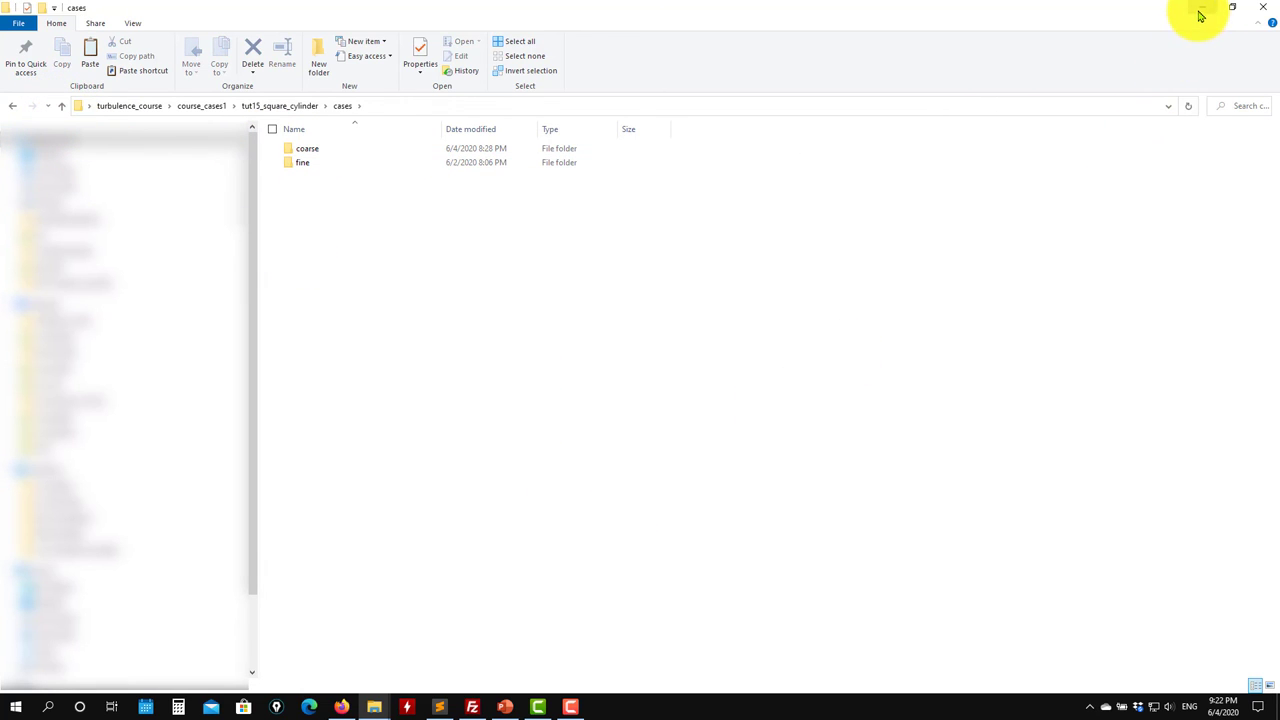
{"action": "left_click", "coordinate": [1232, 8]}
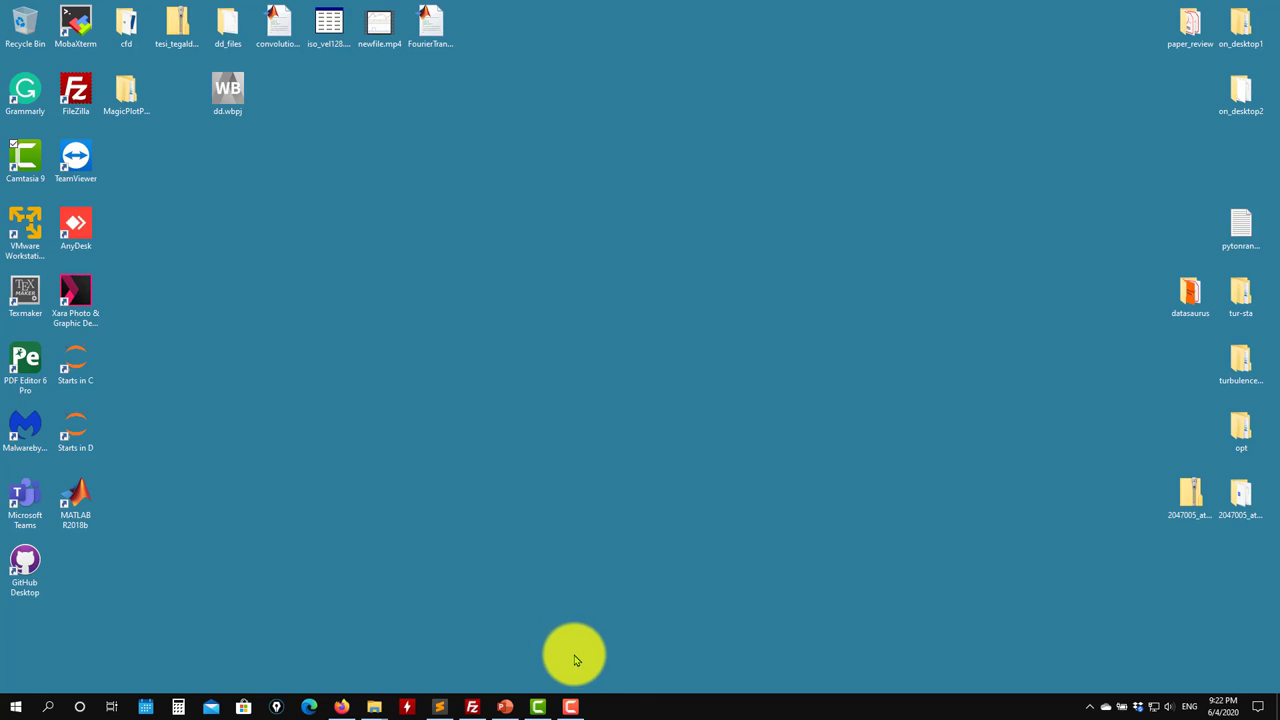